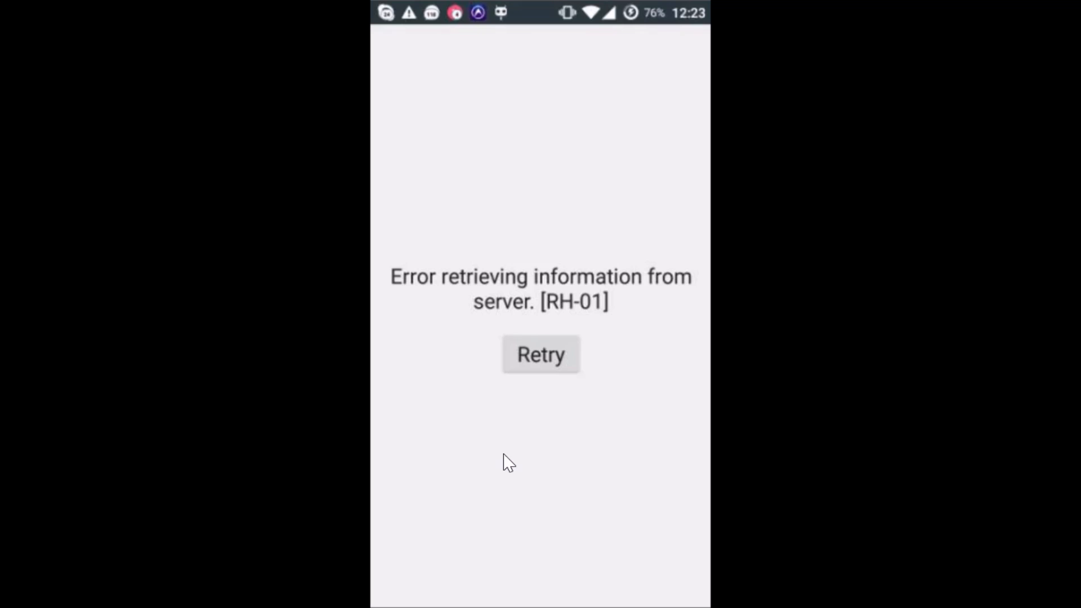
Leave the Play Store RH-01 server error screen and return to the home screen.
{"action": "left_click", "coordinate": [448, 345]}
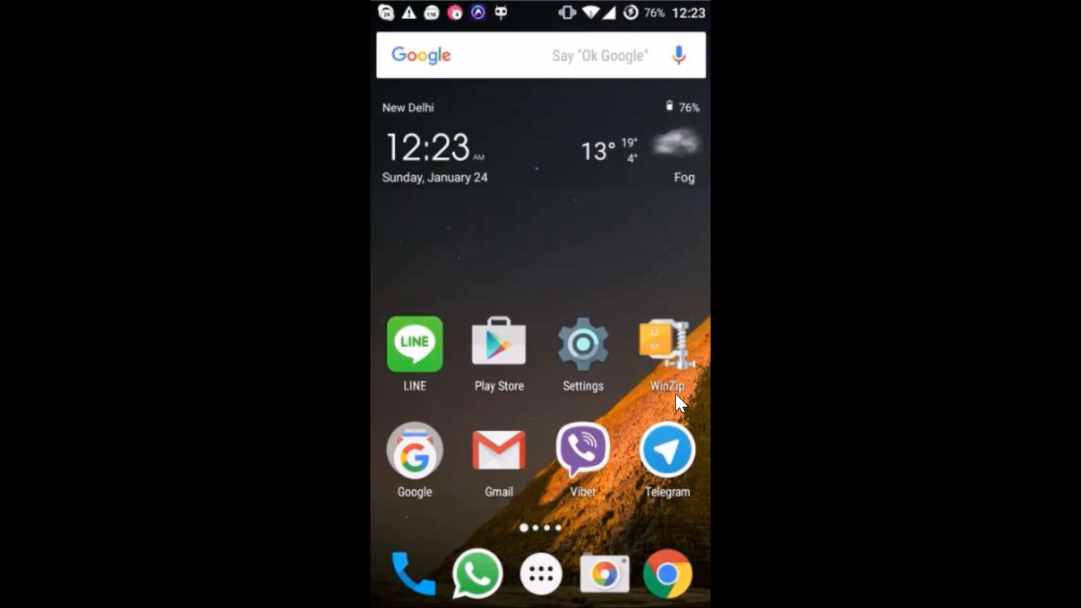
Open Settings, go to Accounts under Personal and open the Google accounts page.
{"action": "left_click", "coordinate": [583, 344]}
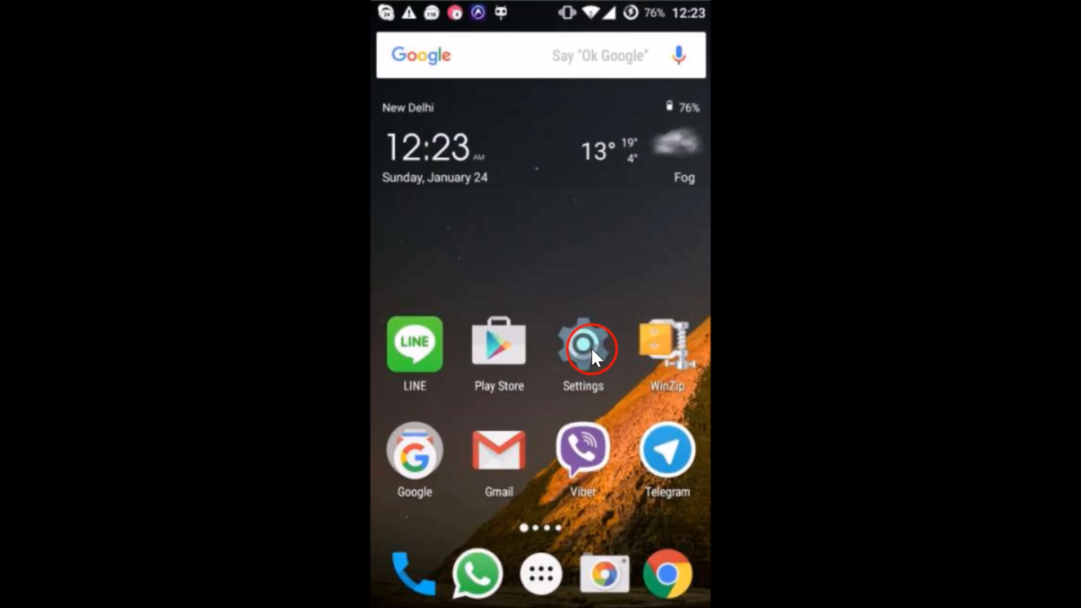
{"action": "left_click", "coordinate": [582, 346]}
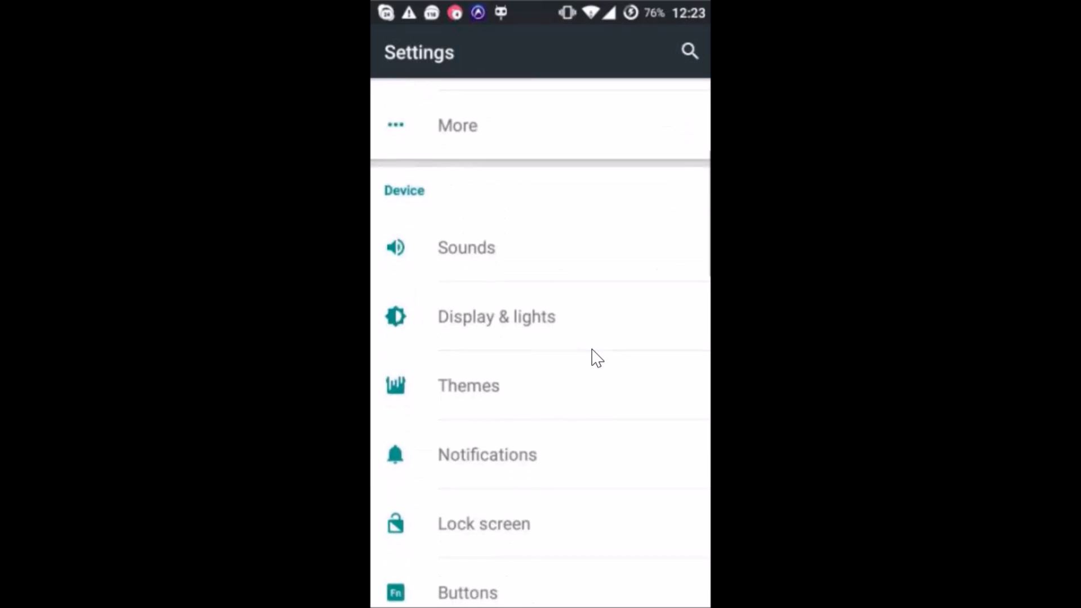
{"action": "scroll", "scroll_direction": "down", "scroll_amount": 3}
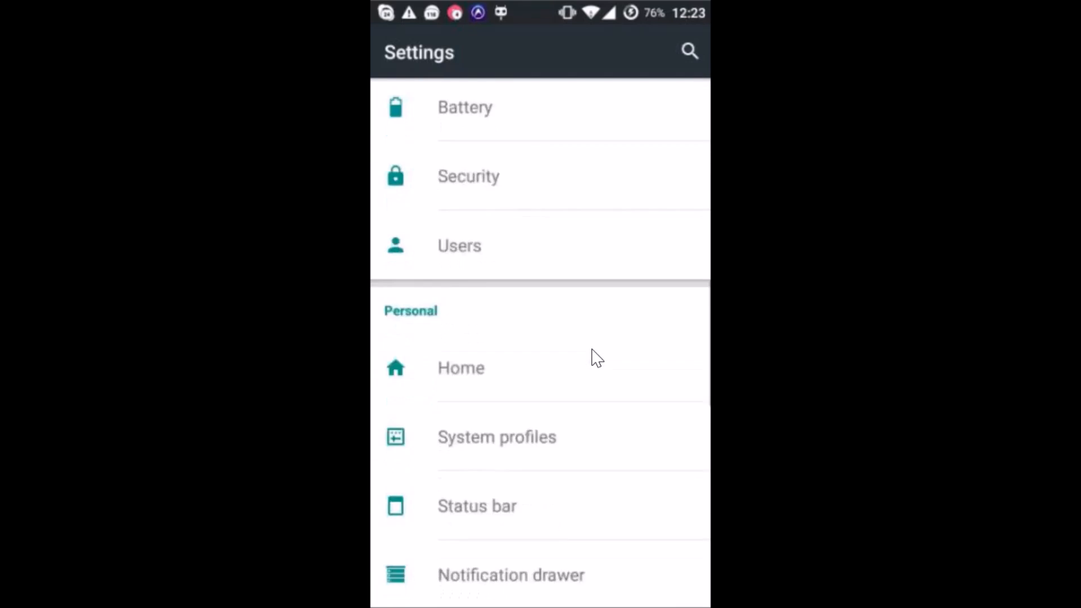
{"action": "scroll", "scroll_direction": "down", "scroll_amount": 3}
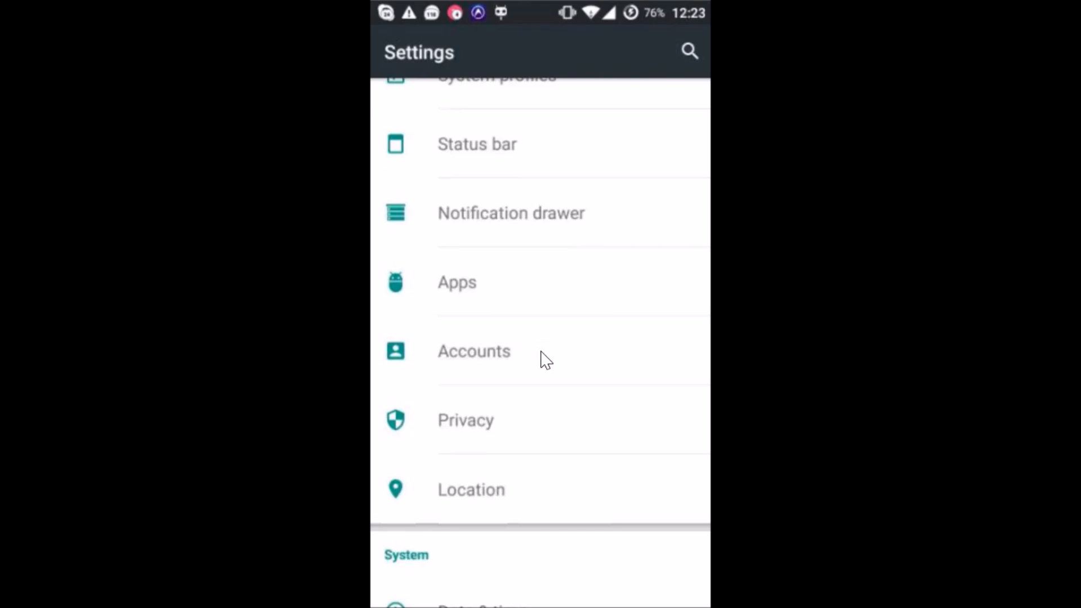
{"action": "left_click", "coordinate": [474, 352]}
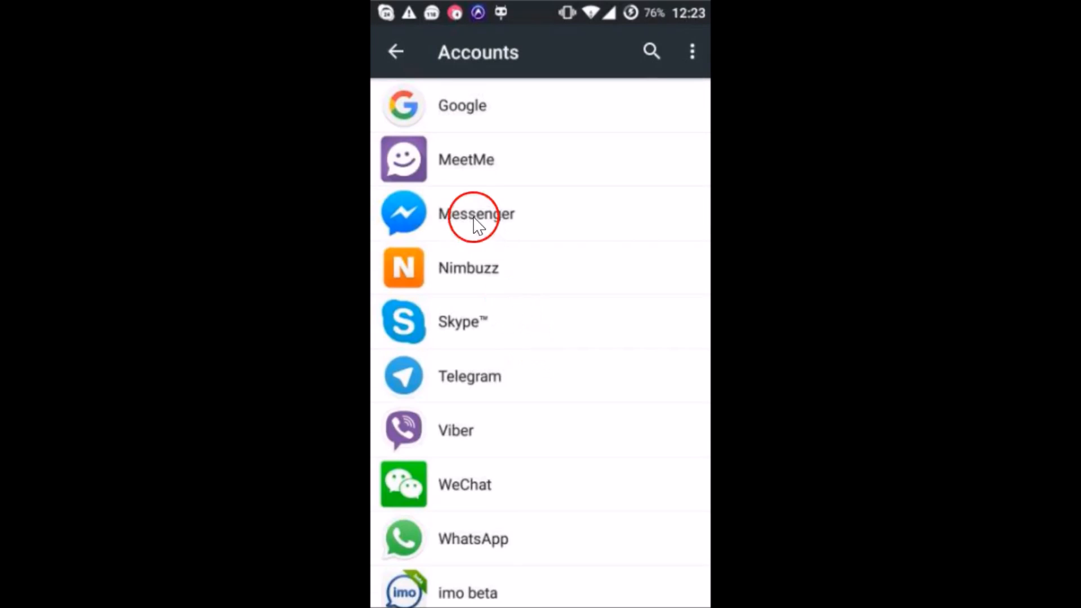
{"action": "left_click", "coordinate": [462, 106]}
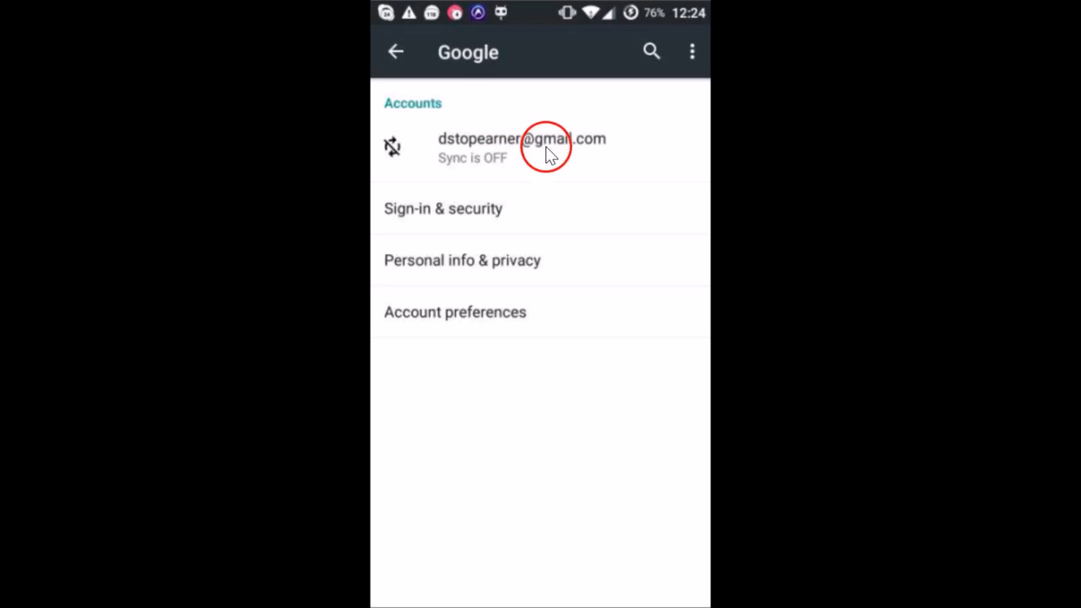
Remove the Google account from the phone via the account's overflow menu.
{"action": "left_click", "coordinate": [522, 147]}
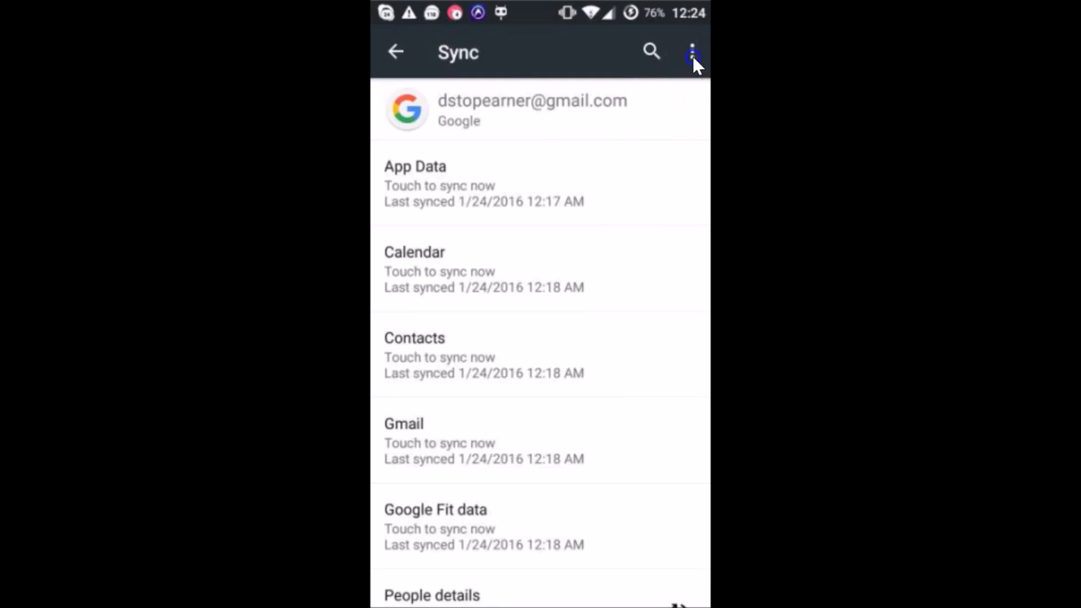
{"action": "left_click", "coordinate": [692, 52]}
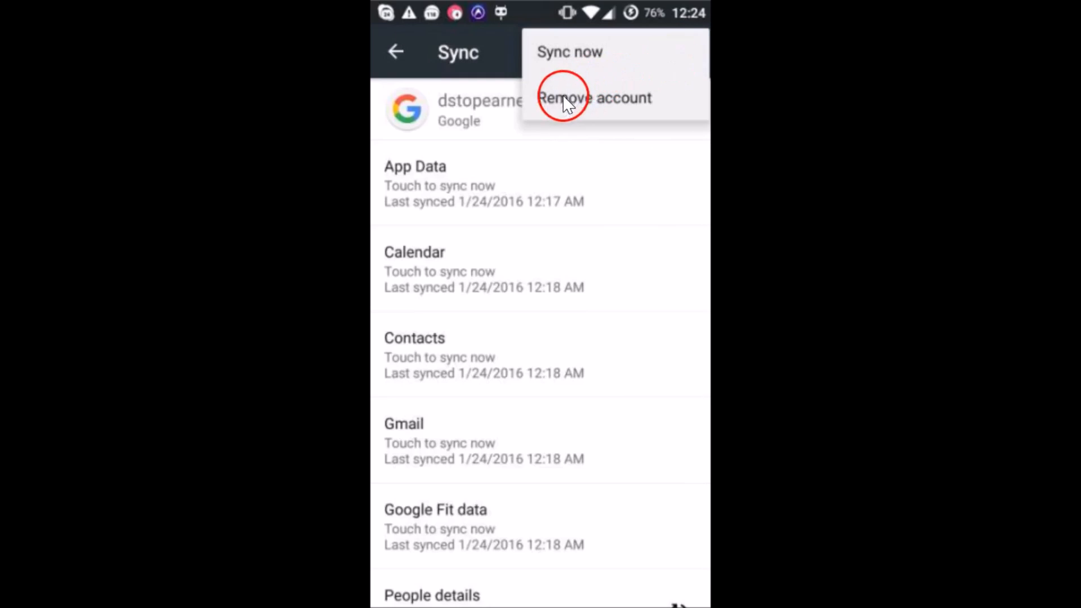
{"action": "left_click", "coordinate": [594, 97]}
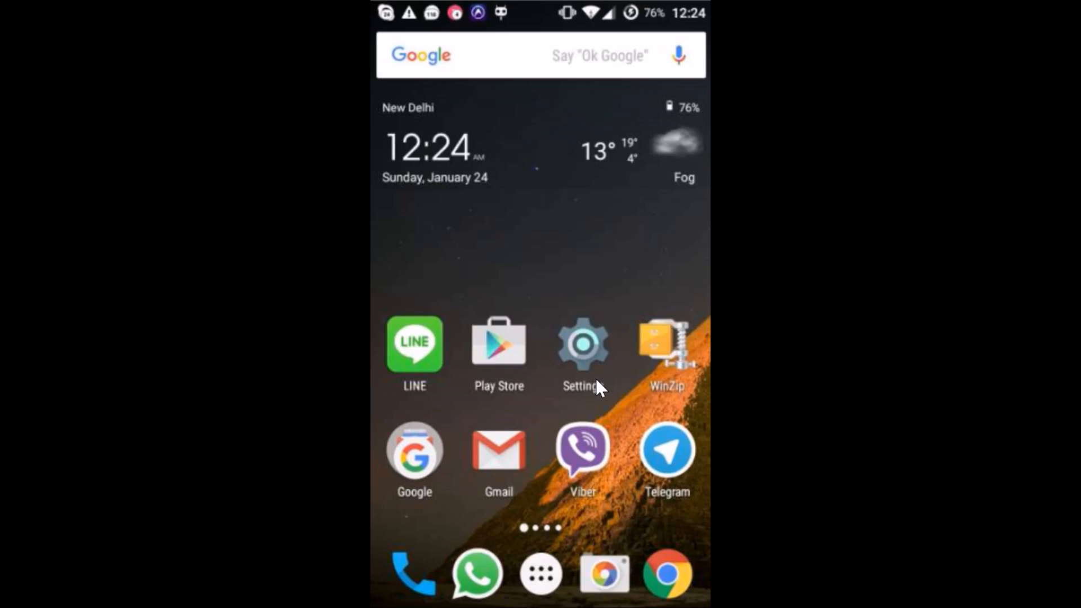
Launch the Play Store from the home screen to reach Google's 'Add your account' sign-in.
{"action": "left_click", "coordinate": [499, 342]}
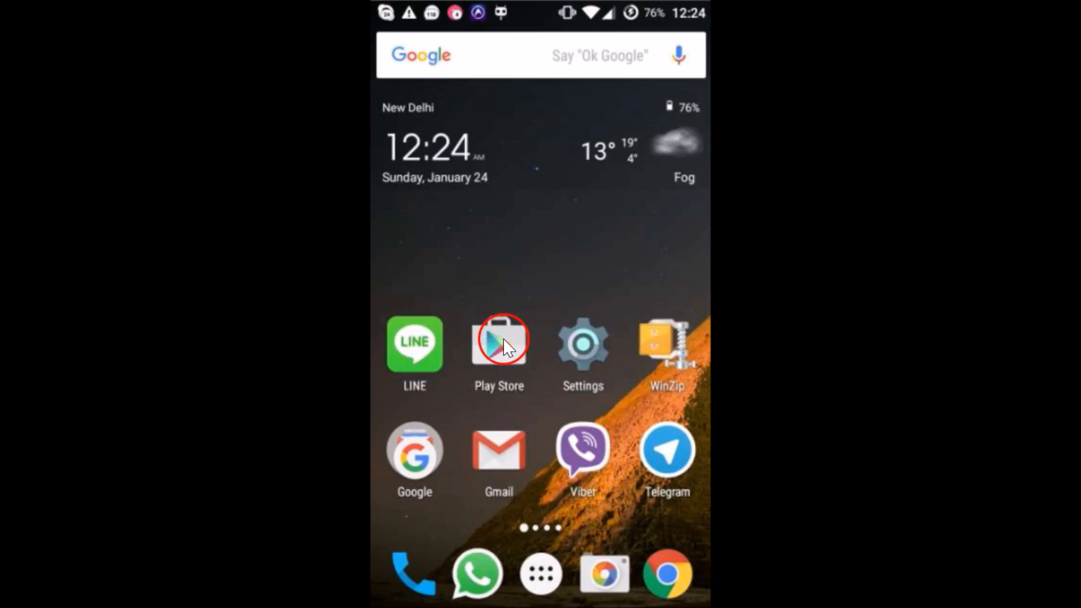
{"action": "left_click", "coordinate": [499, 343]}
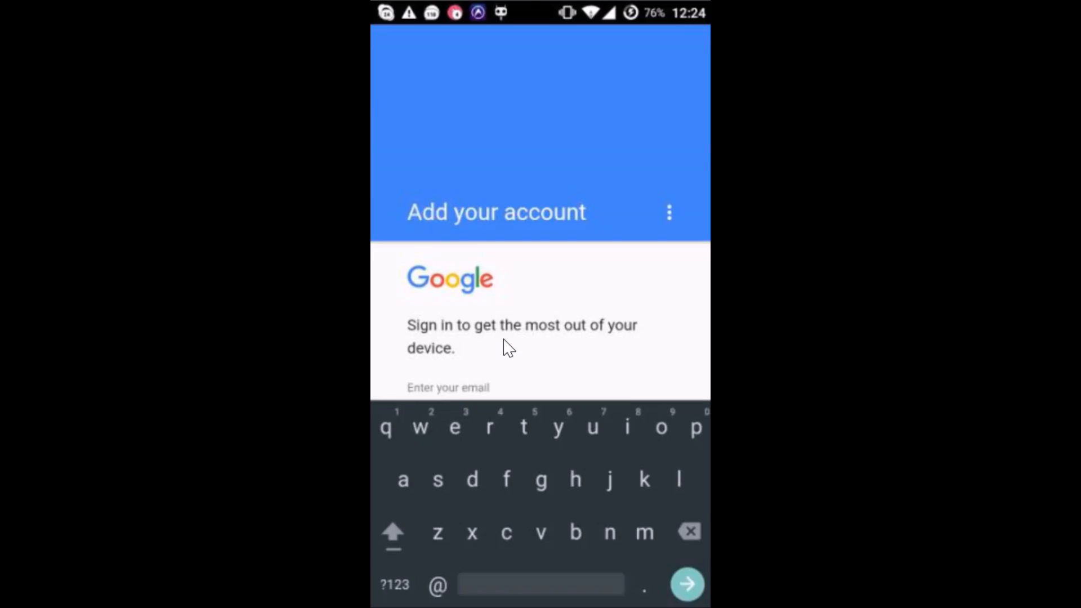
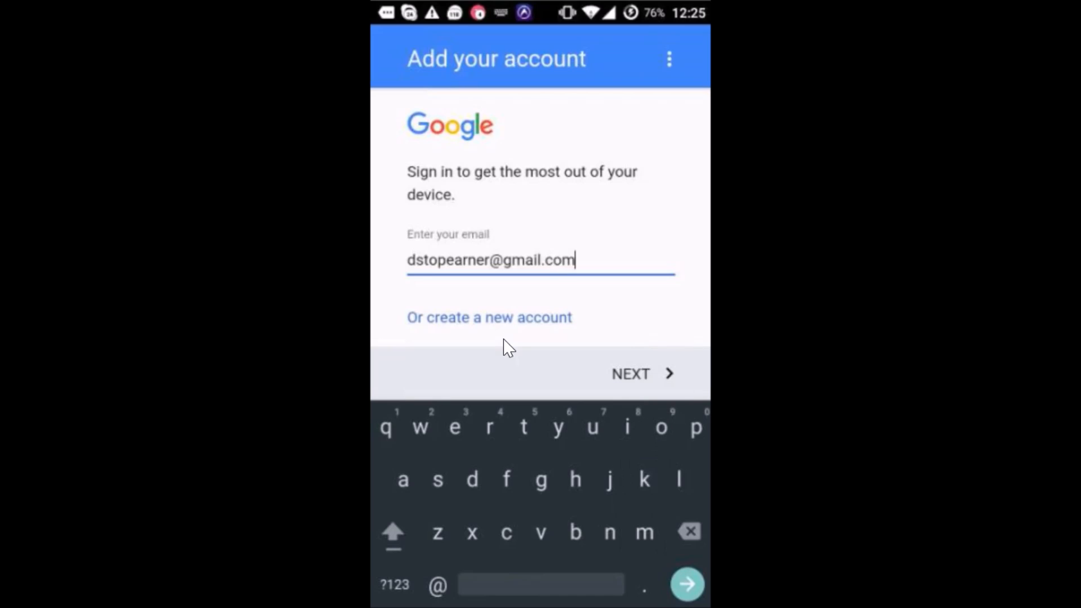
{"action": "left_click", "coordinate": [630, 373]}
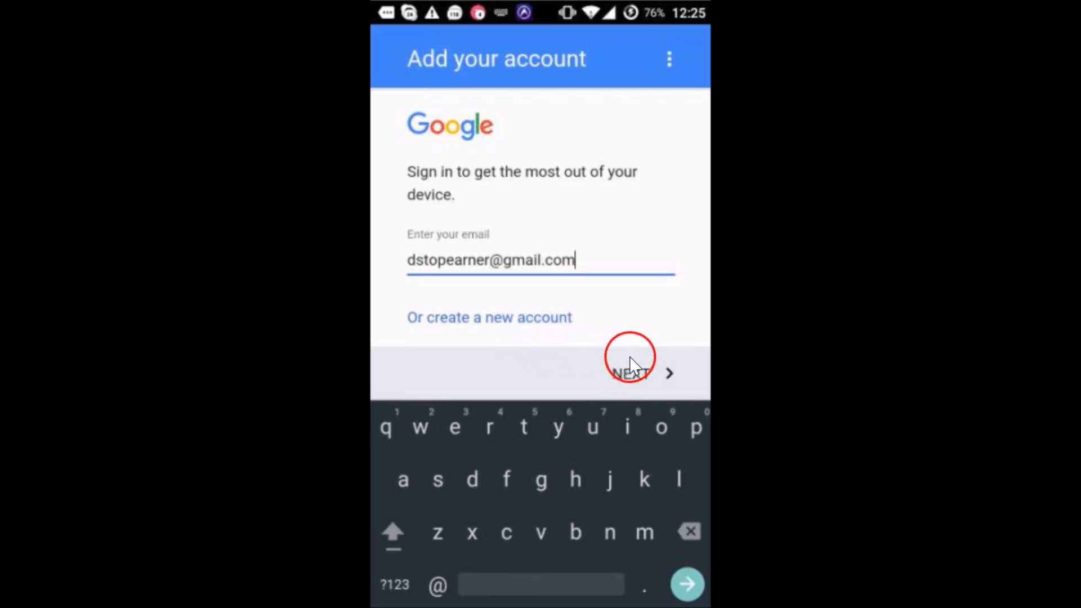
{"action": "left_click", "coordinate": [628, 373]}
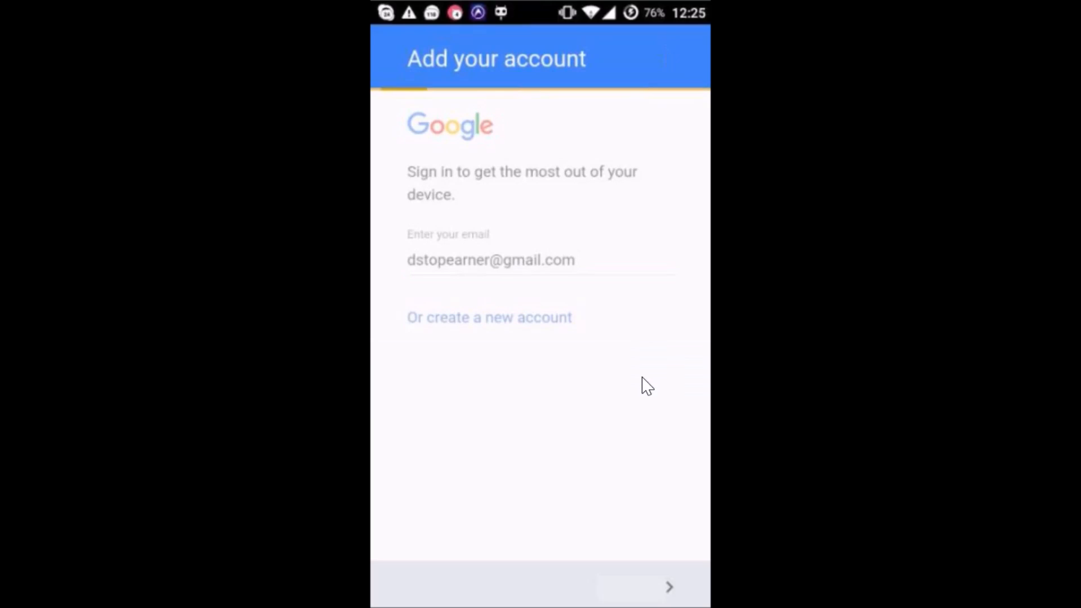
Enter the account password and submit it to sign in.
{"action": "left_click", "coordinate": [666, 587]}
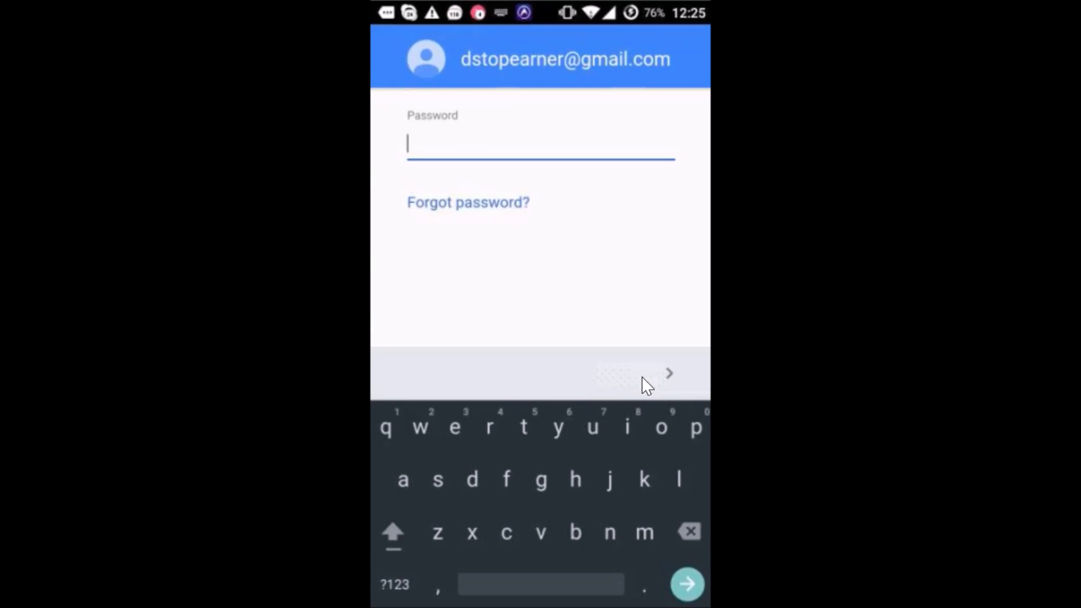
{"action": "left_click", "coordinate": [394, 584]}
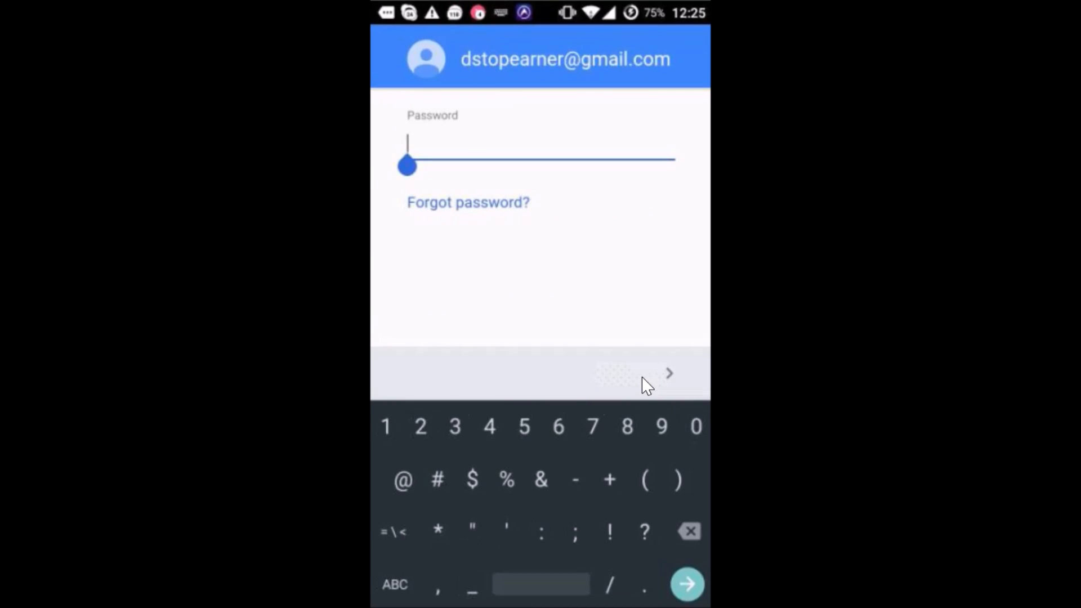
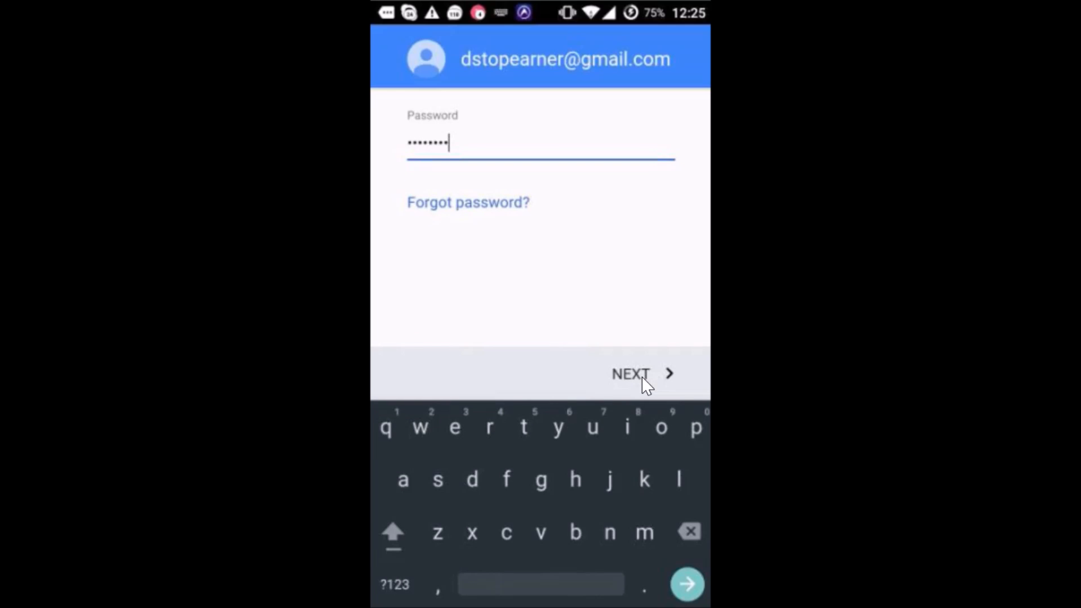
{"action": "left_click", "coordinate": [631, 373]}
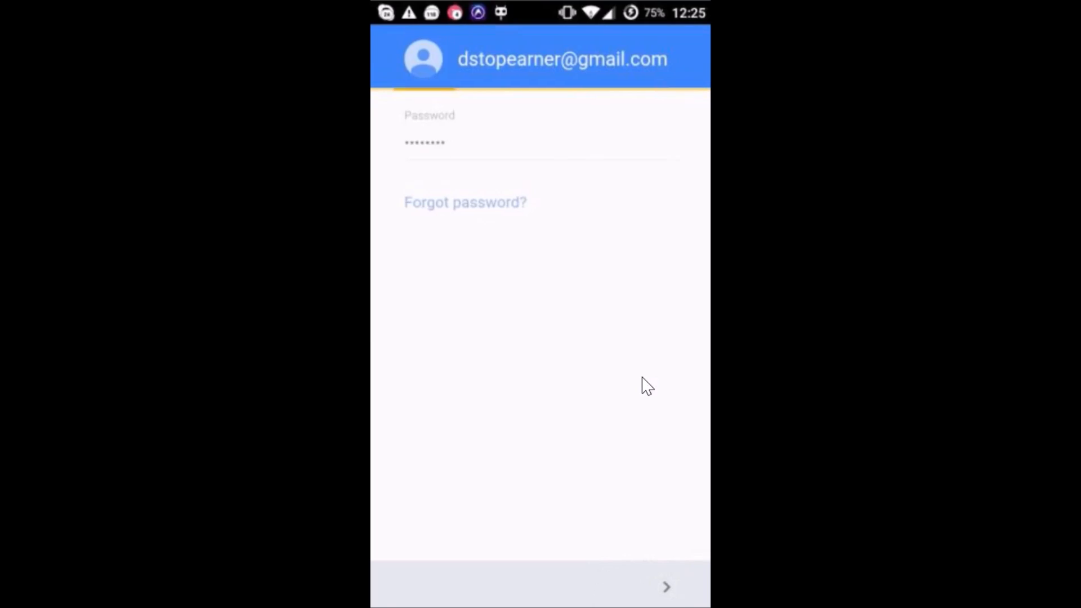
{"action": "left_click", "coordinate": [664, 586]}
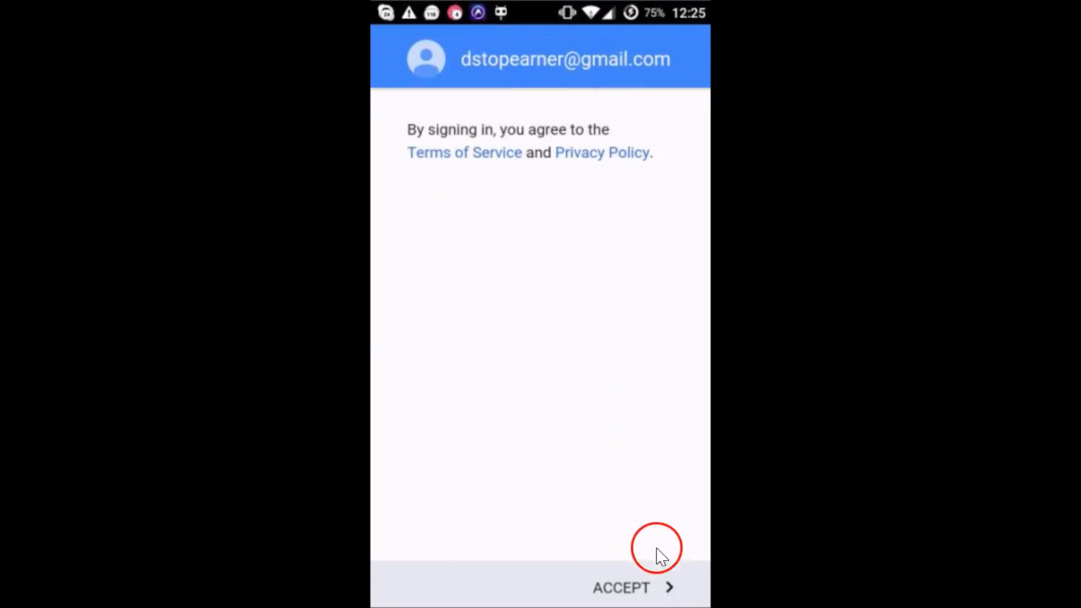
Accept Google's Terms of Service and Privacy Policy to reach the Google services options.
{"action": "left_click", "coordinate": [621, 588]}
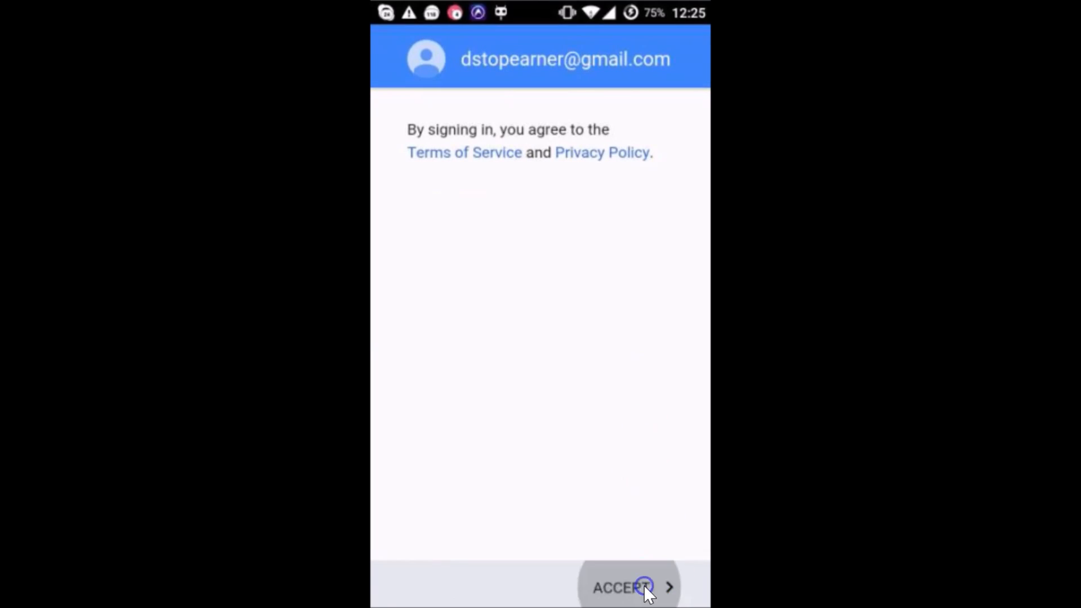
{"action": "left_click", "coordinate": [624, 586]}
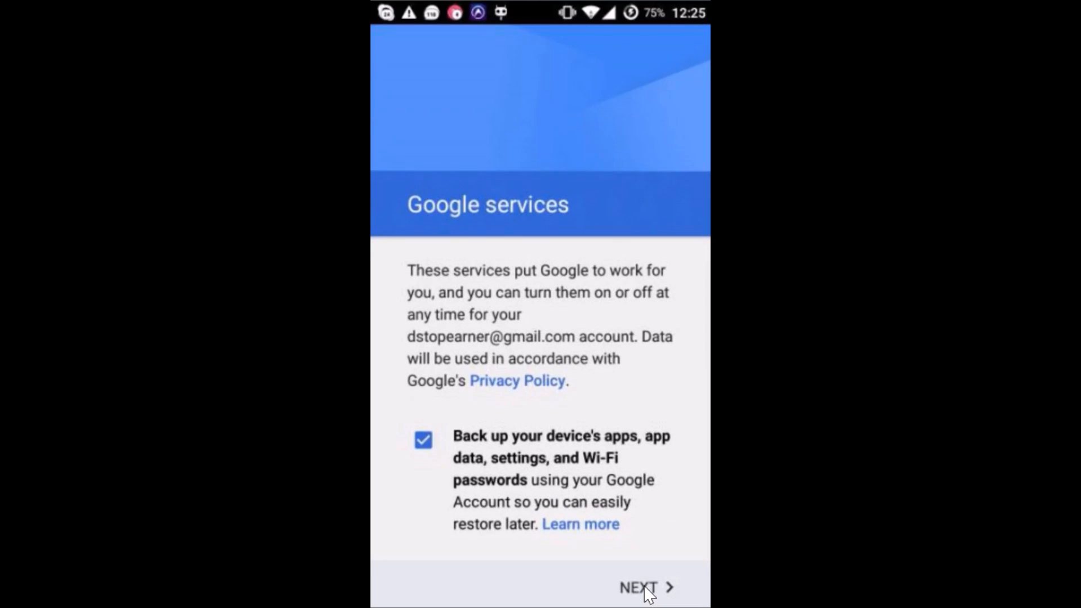
Keep the Google services backup settings and continue to payment setup.
{"action": "left_click", "coordinate": [638, 587]}
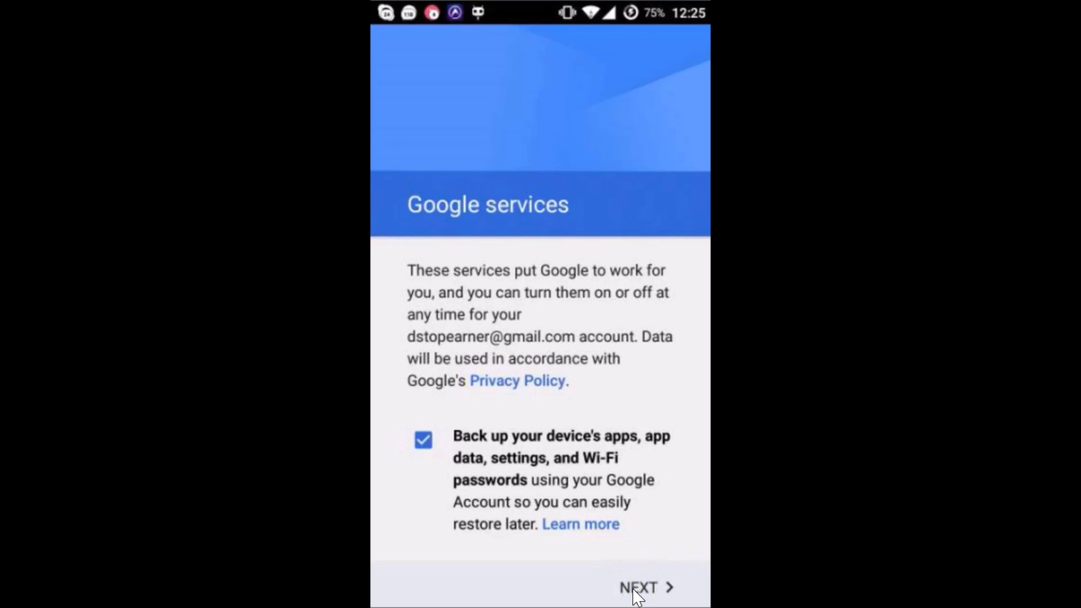
{"action": "left_click", "coordinate": [637, 587]}
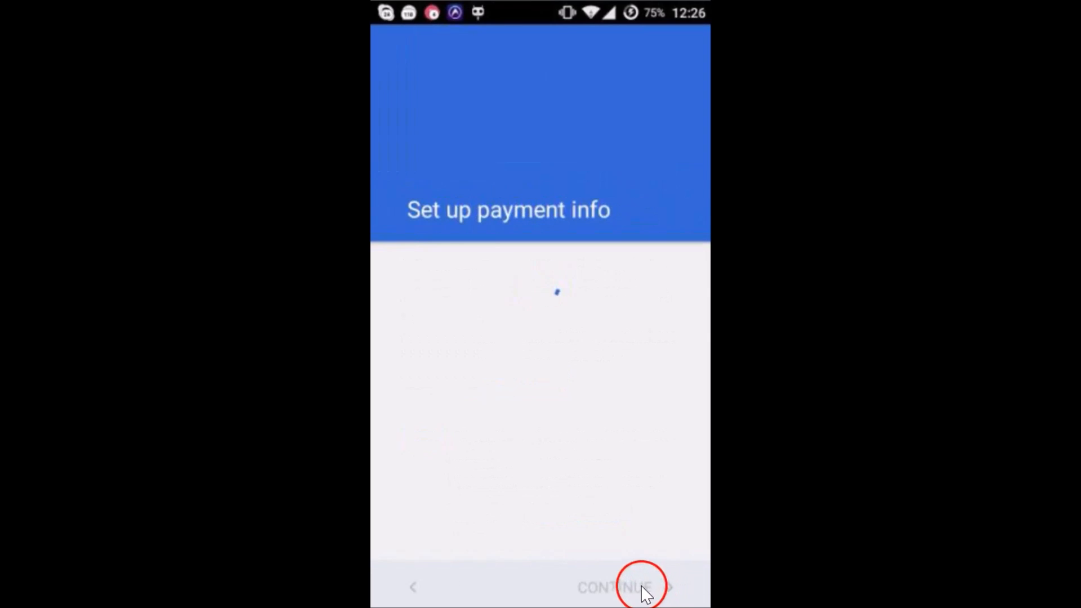
{"action": "left_click", "coordinate": [614, 588]}
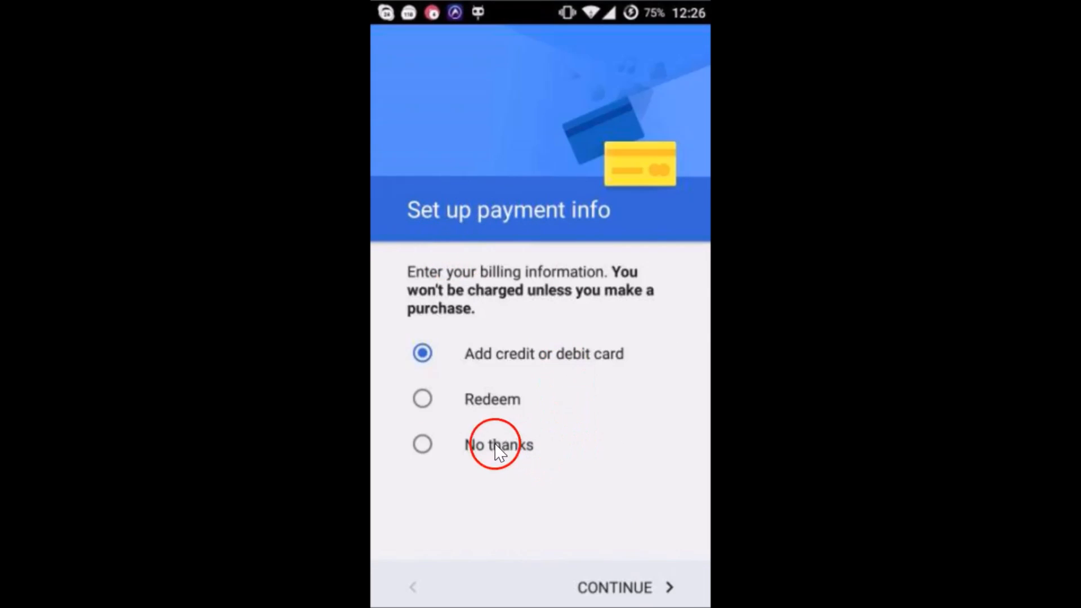
Choose 'No thanks' for payment info and finish the account setup.
{"action": "left_click", "coordinate": [422, 444]}
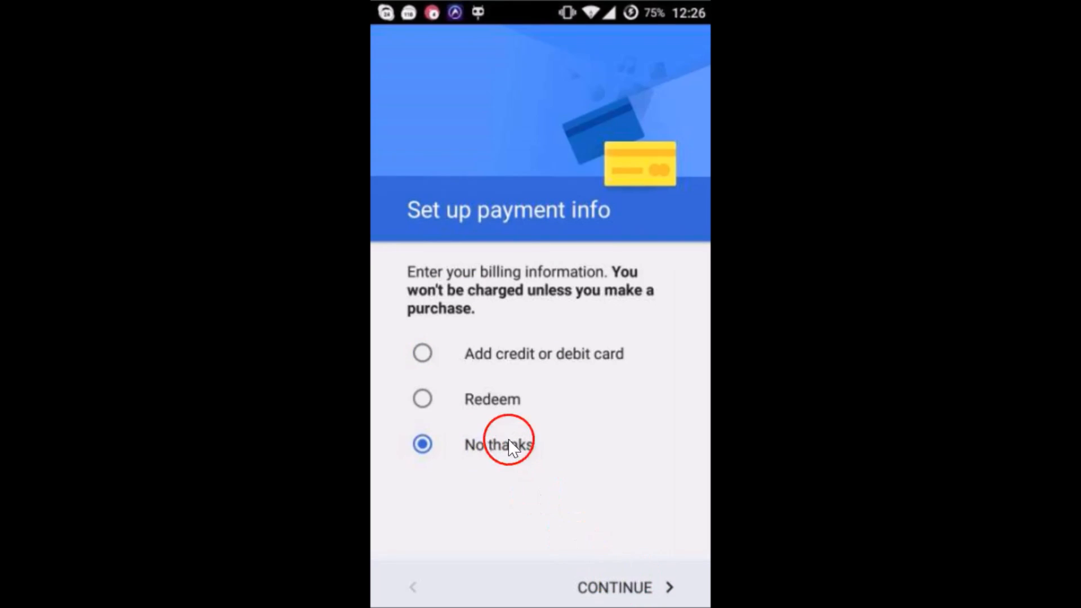
{"action": "left_click", "coordinate": [624, 588]}
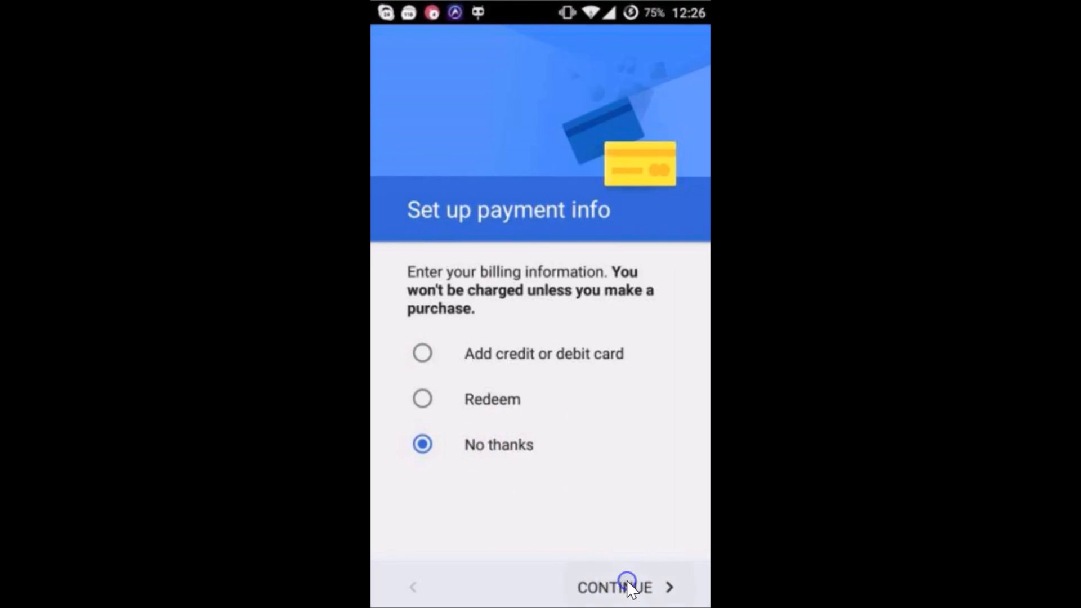
{"action": "left_click", "coordinate": [615, 588]}
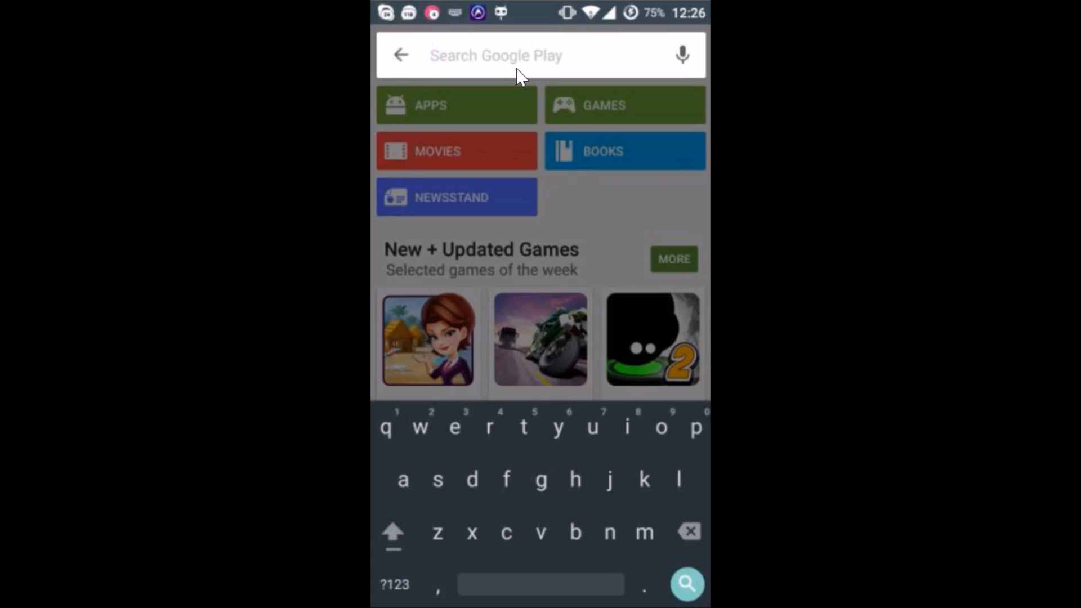
Search the Play Store for 'facebook' to confirm app results appear, then return home.
{"action": "type", "text": "facebook"}
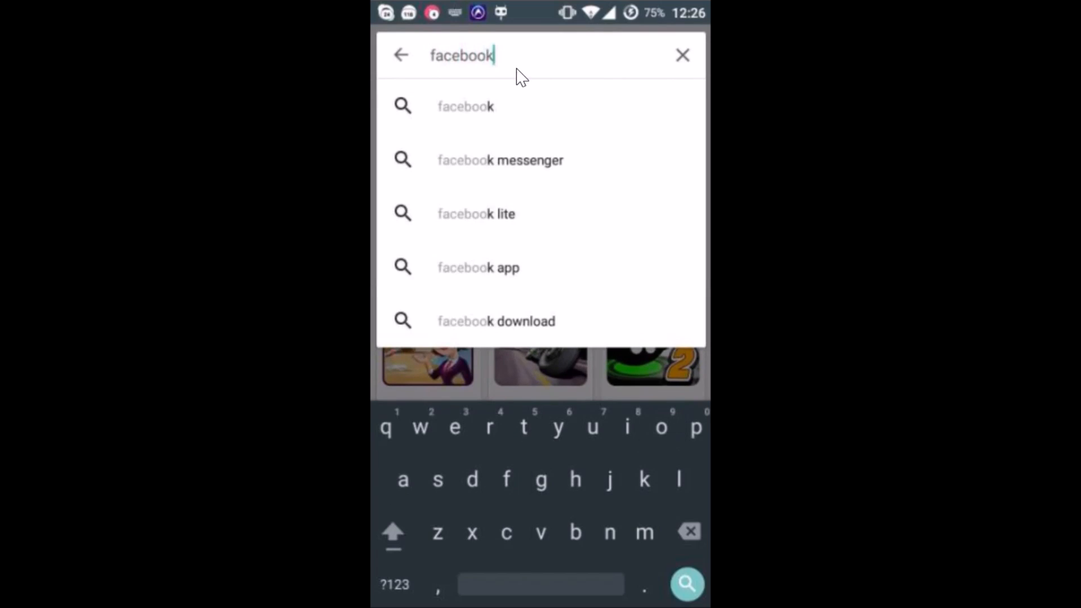
{"action": "left_click", "coordinate": [686, 583]}
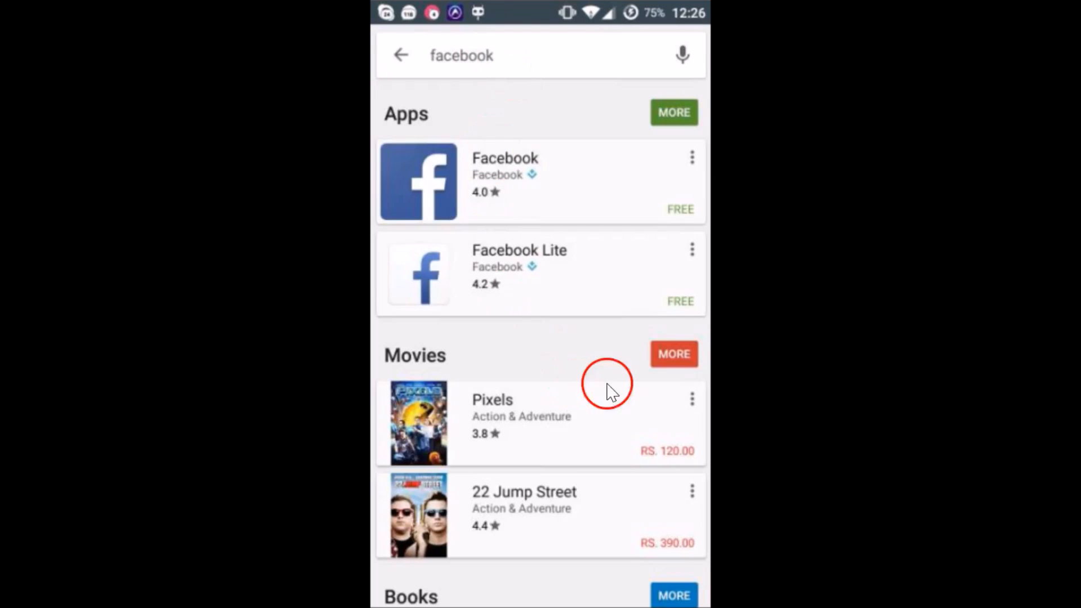
{"action": "mouse_move", "coordinate": [520, 315]}
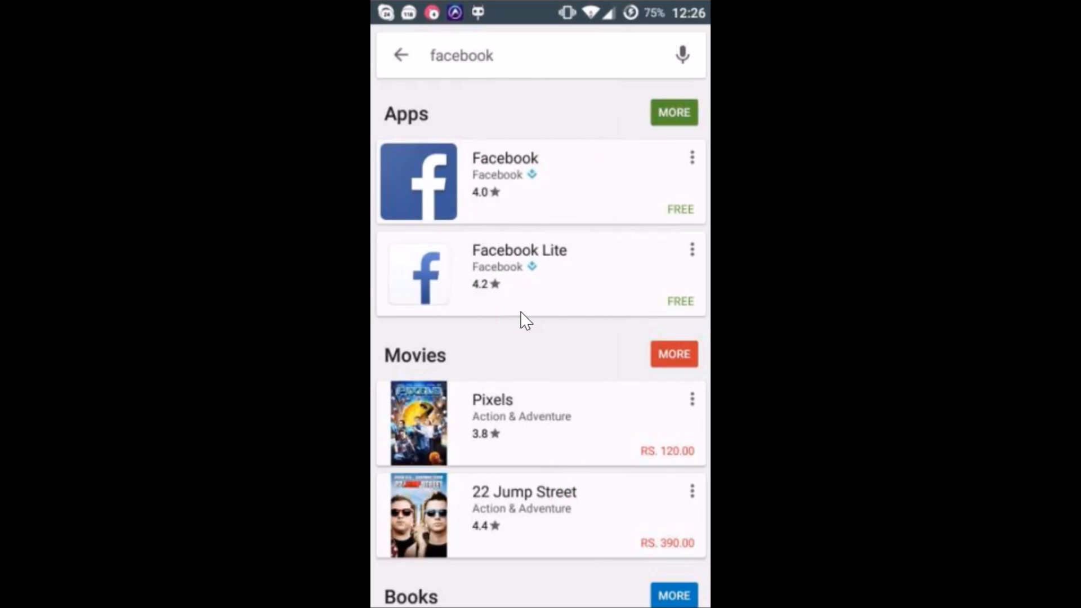
{"action": "left_click", "coordinate": [401, 55]}
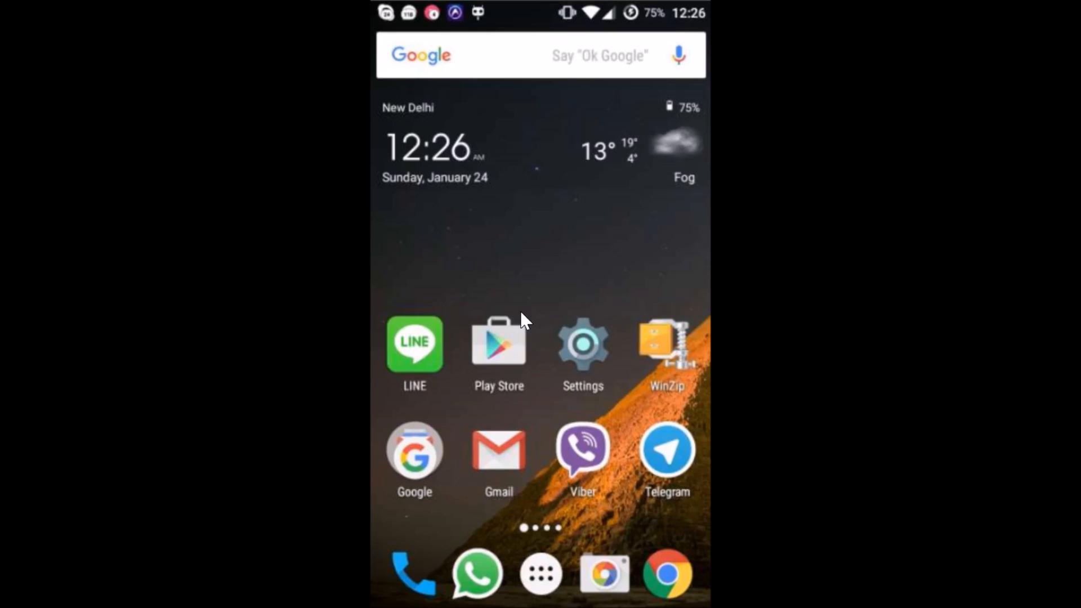
Open Settings again and scroll to the Personal section's Apps entry.
{"action": "left_click", "coordinate": [582, 345]}
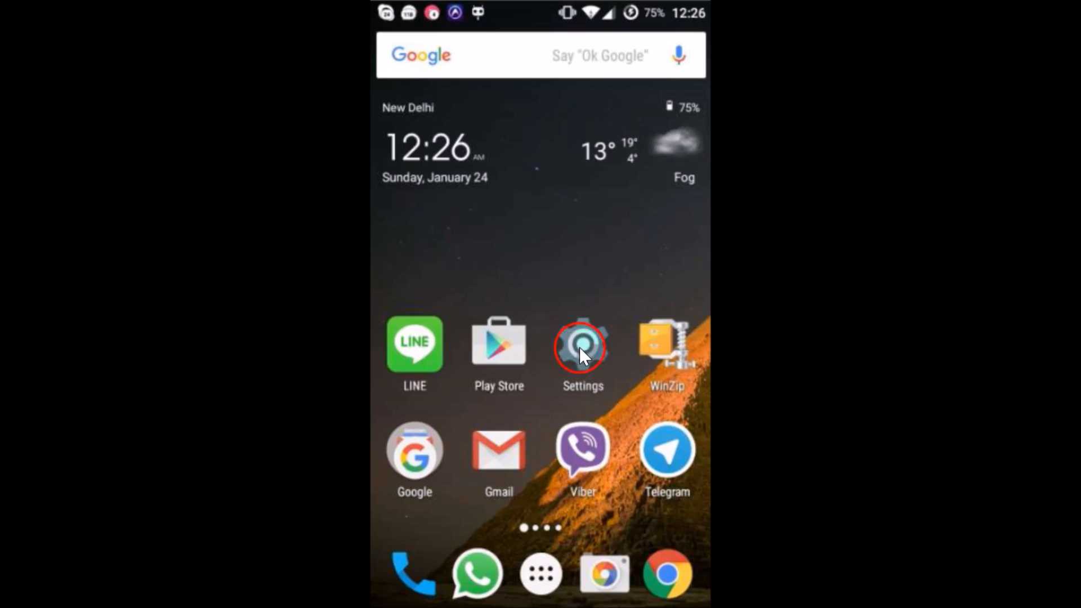
{"action": "left_click", "coordinate": [582, 343]}
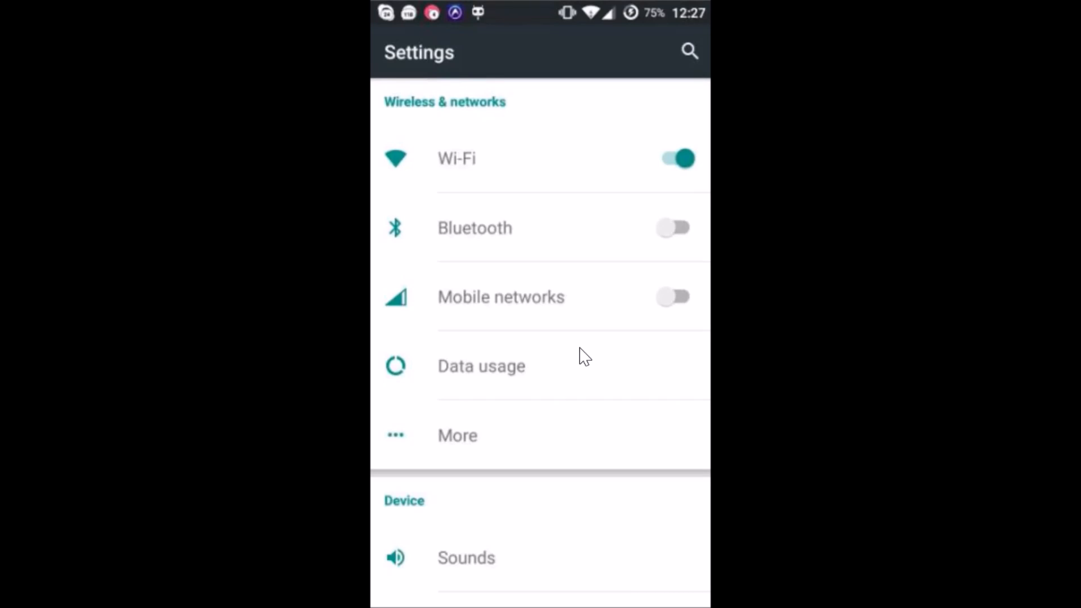
{"action": "scroll", "scroll_direction": "down", "scroll_amount": 3}
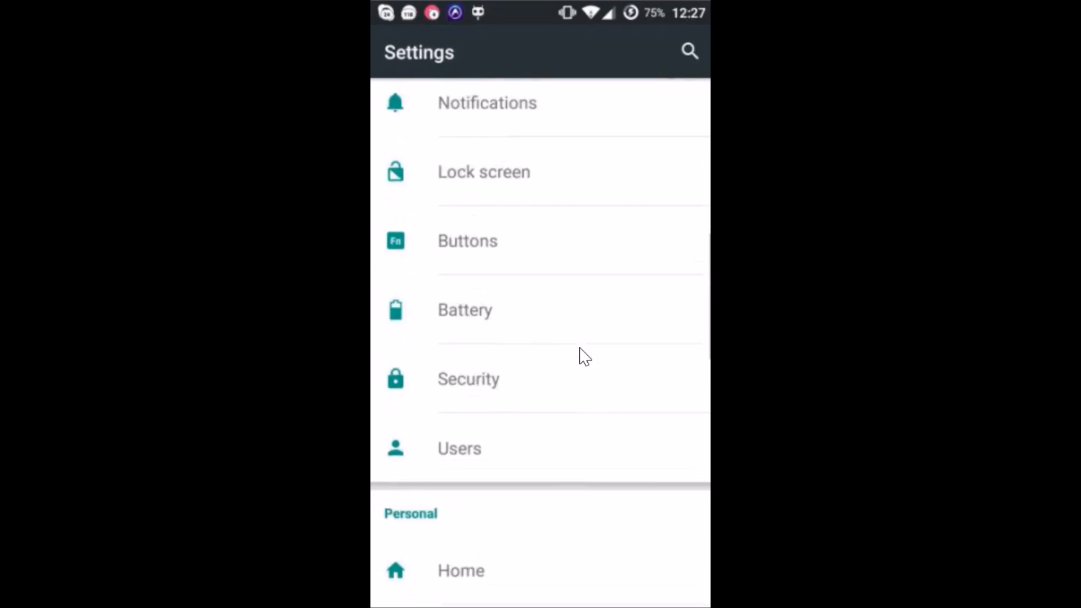
{"action": "scroll", "scroll_direction": "down", "scroll_amount": 3}
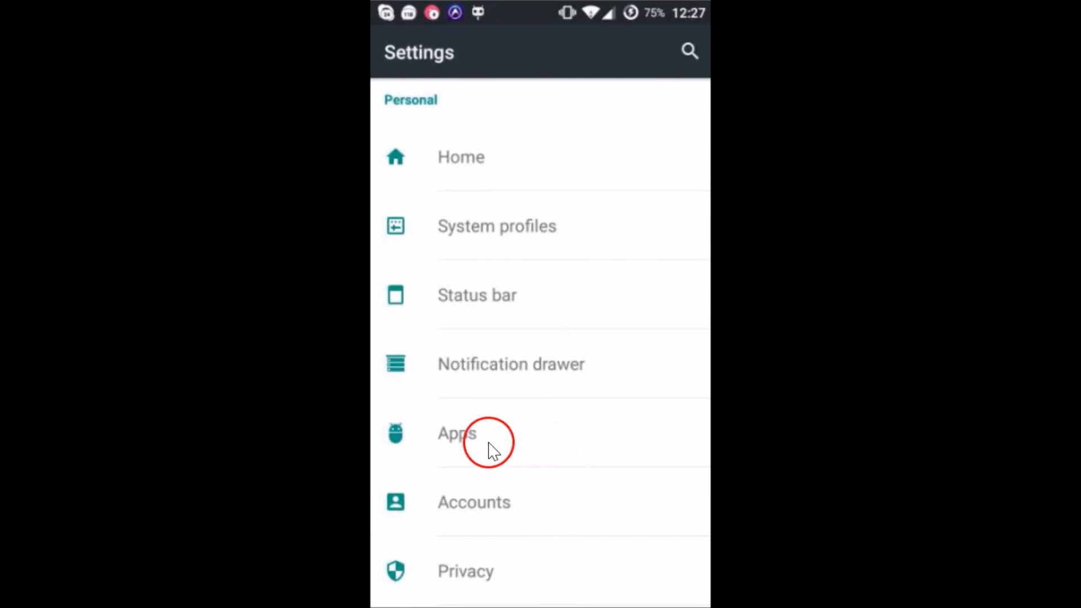
{"action": "left_click", "coordinate": [483, 433]}
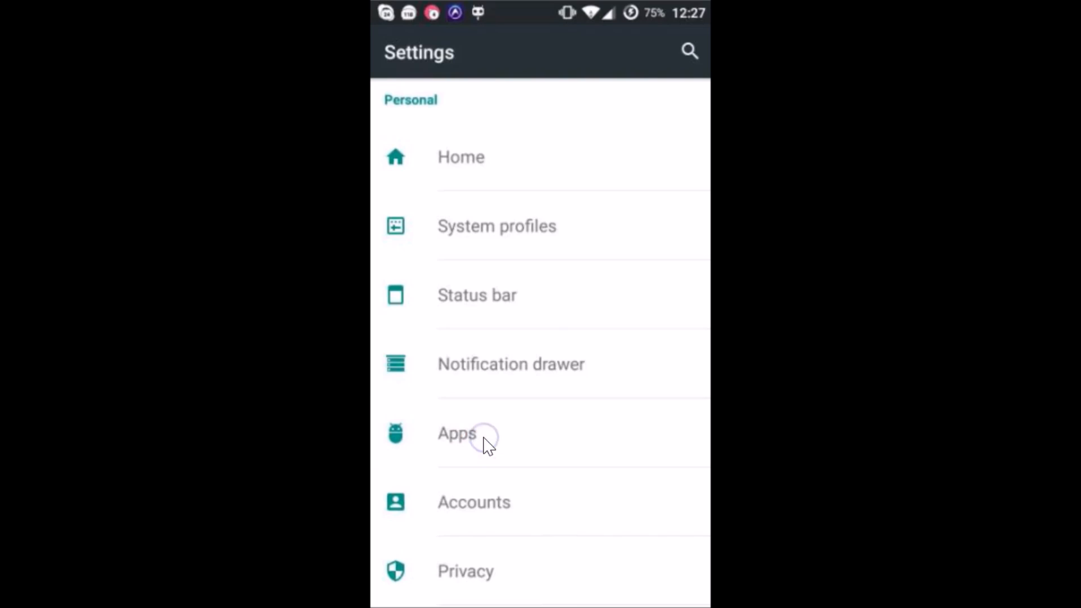
Show the ALL tab of installed apps and scroll down to Download Manager.
{"action": "left_click", "coordinate": [456, 433]}
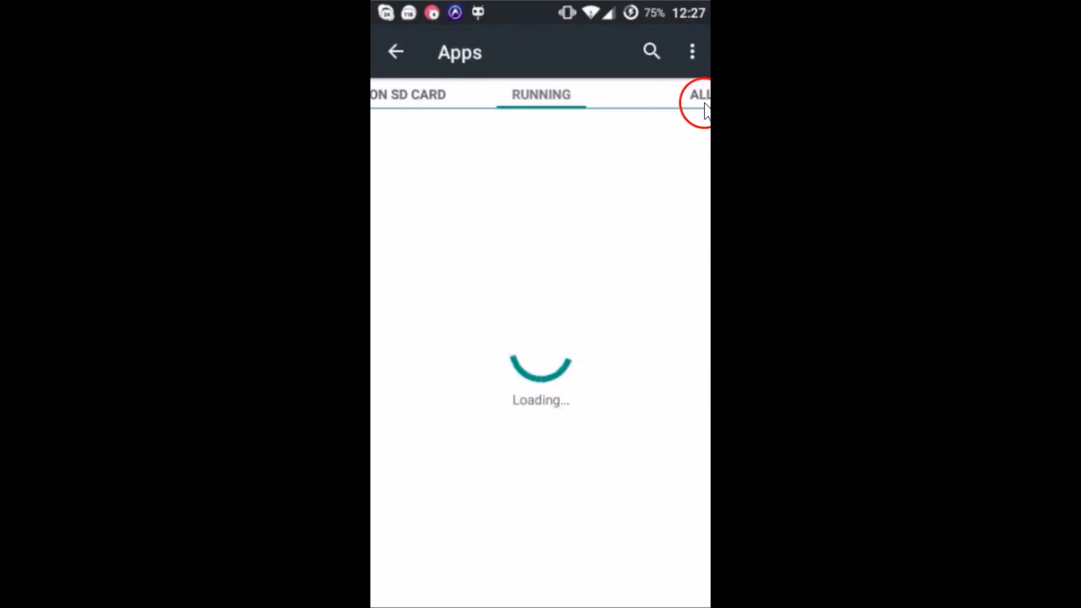
{"action": "left_click", "coordinate": [698, 94]}
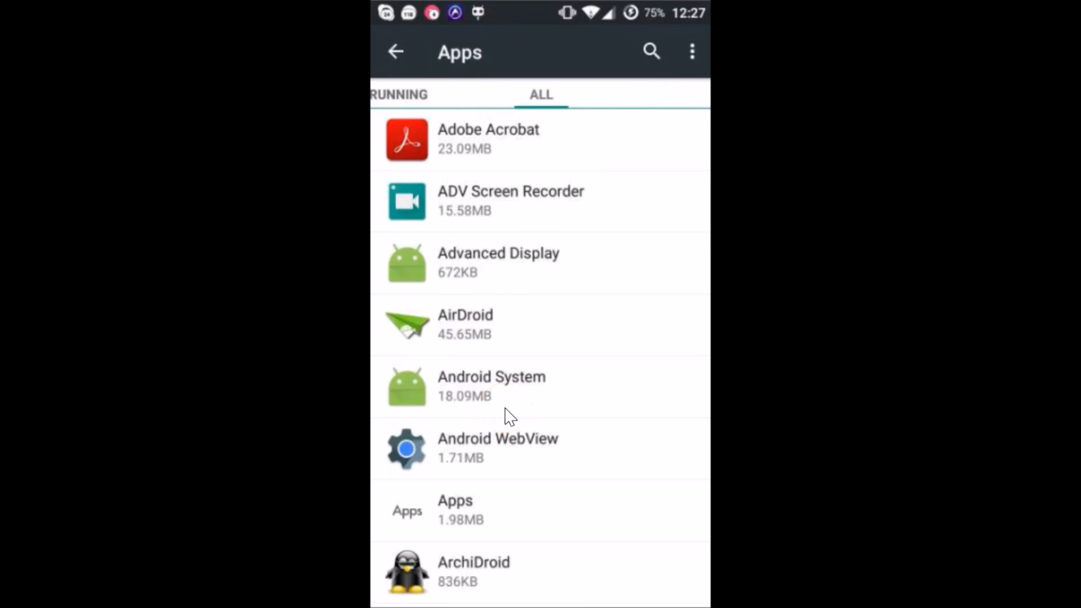
{"action": "scroll", "scroll_direction": "down", "scroll_amount": 3}
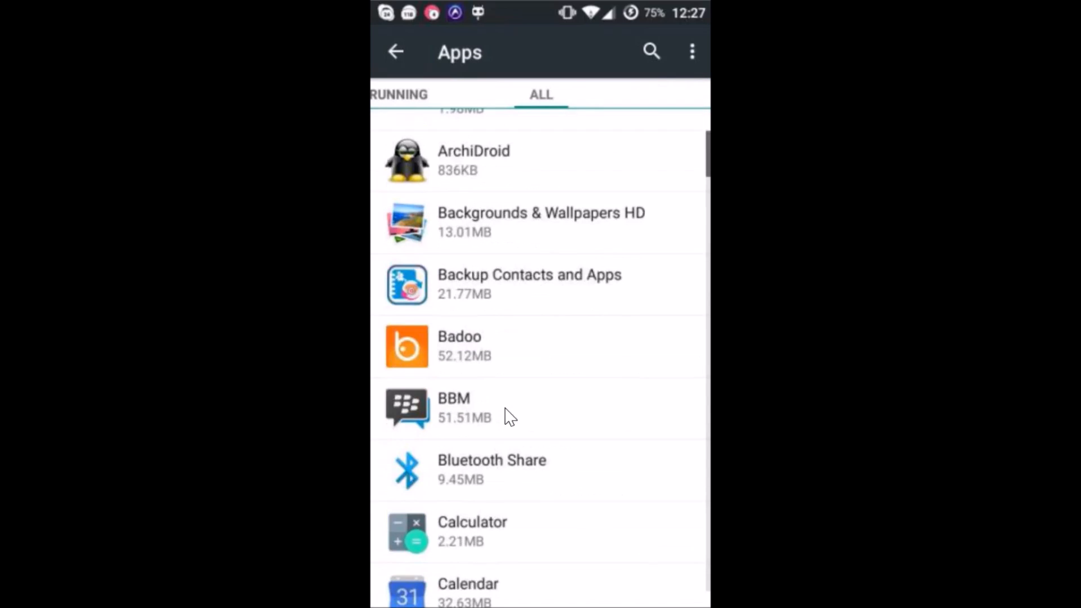
{"action": "scroll", "scroll_direction": "down", "scroll_amount": 3}
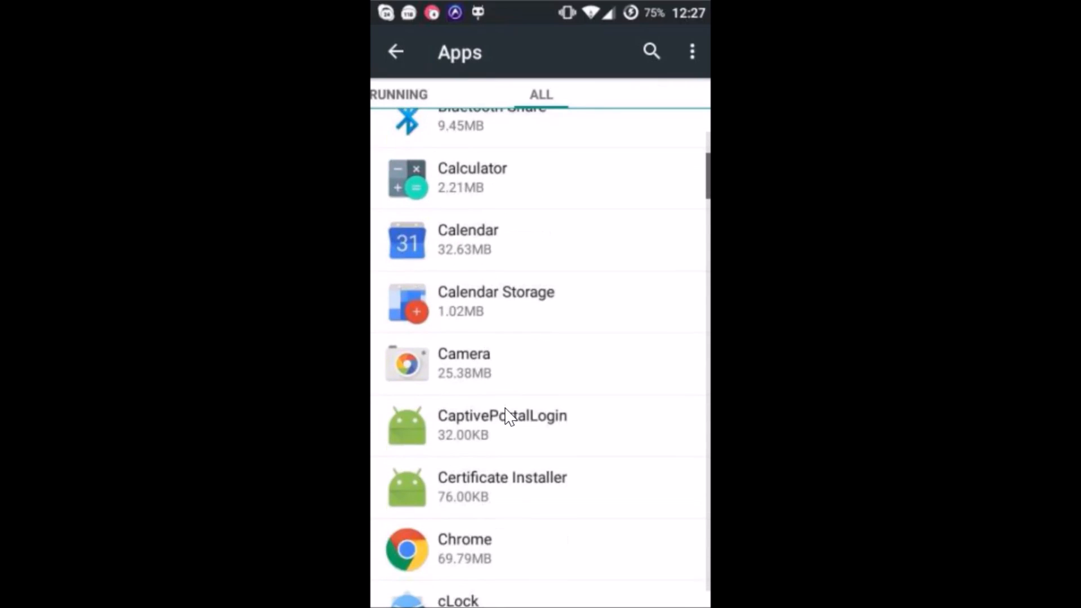
{"action": "scroll", "scroll_direction": "down", "scroll_amount": 3}
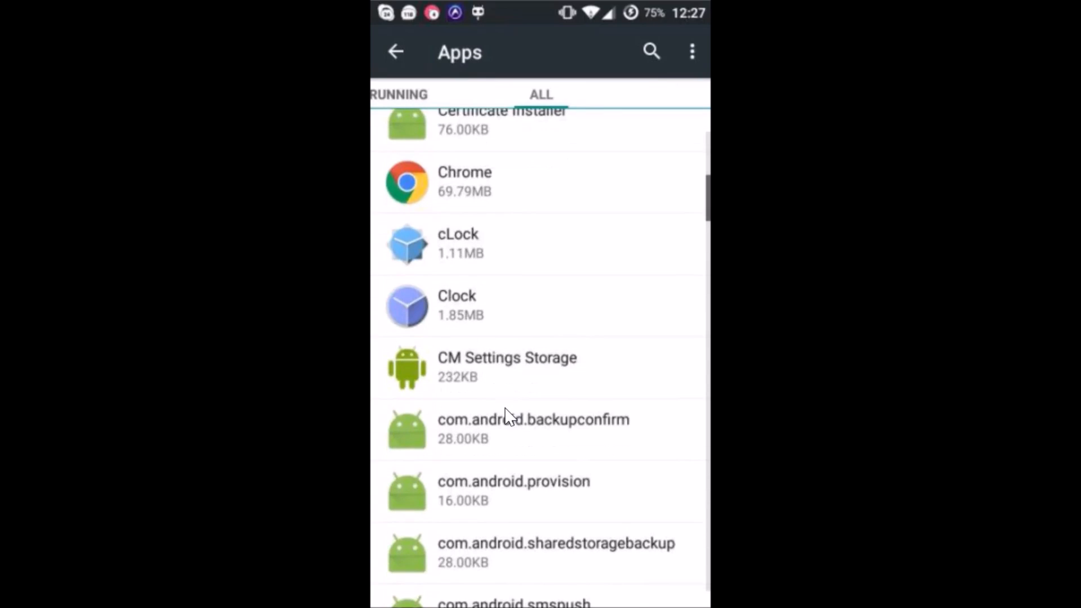
{"action": "scroll", "scroll_direction": "down", "scroll_amount": 3}
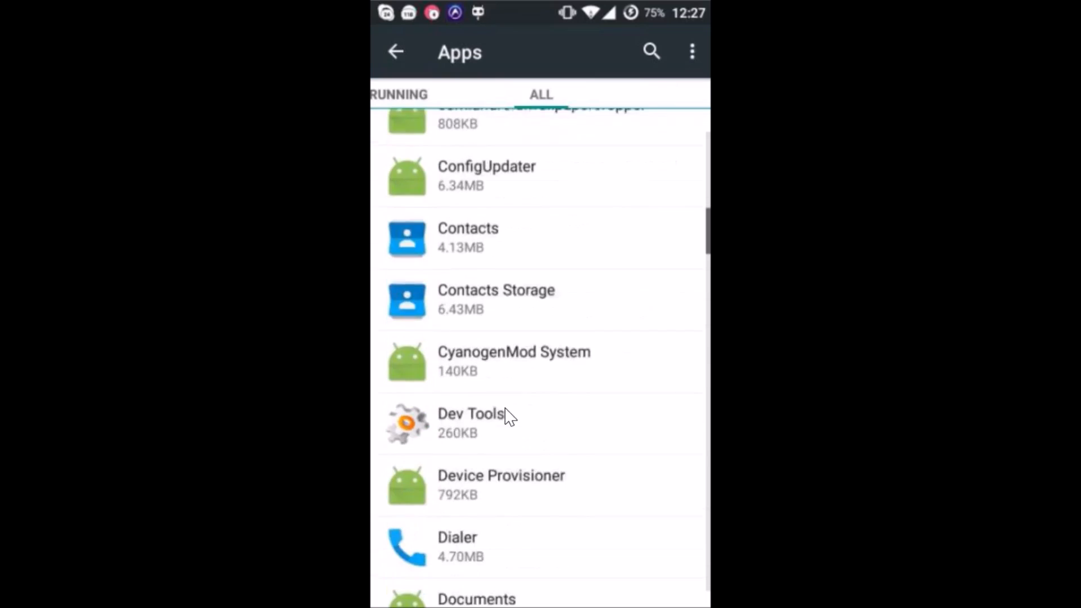
{"action": "scroll", "scroll_direction": "down", "scroll_amount": 3}
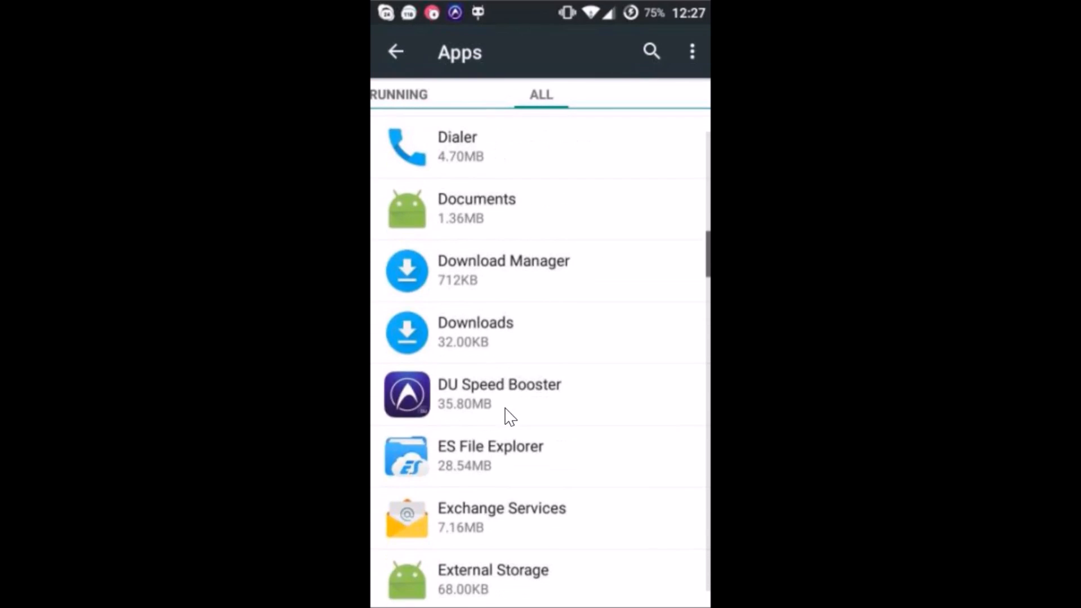
{"action": "scroll", "scroll_direction": "down", "scroll_amount": 3}
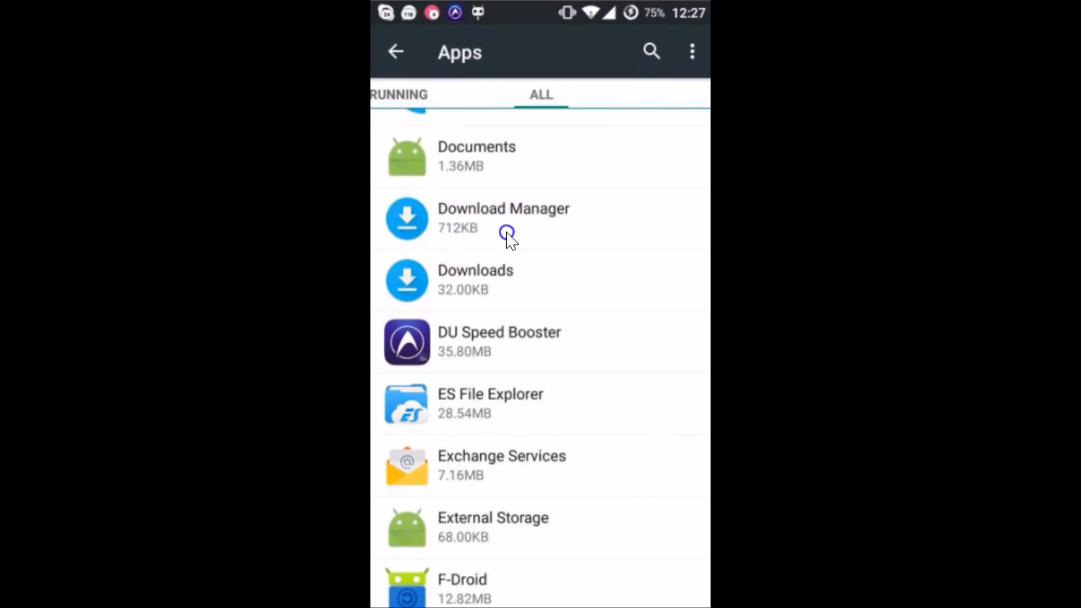
Clear Download Manager's data and cache to 0.00B, then go back to the Apps list.
{"action": "left_click", "coordinate": [503, 219]}
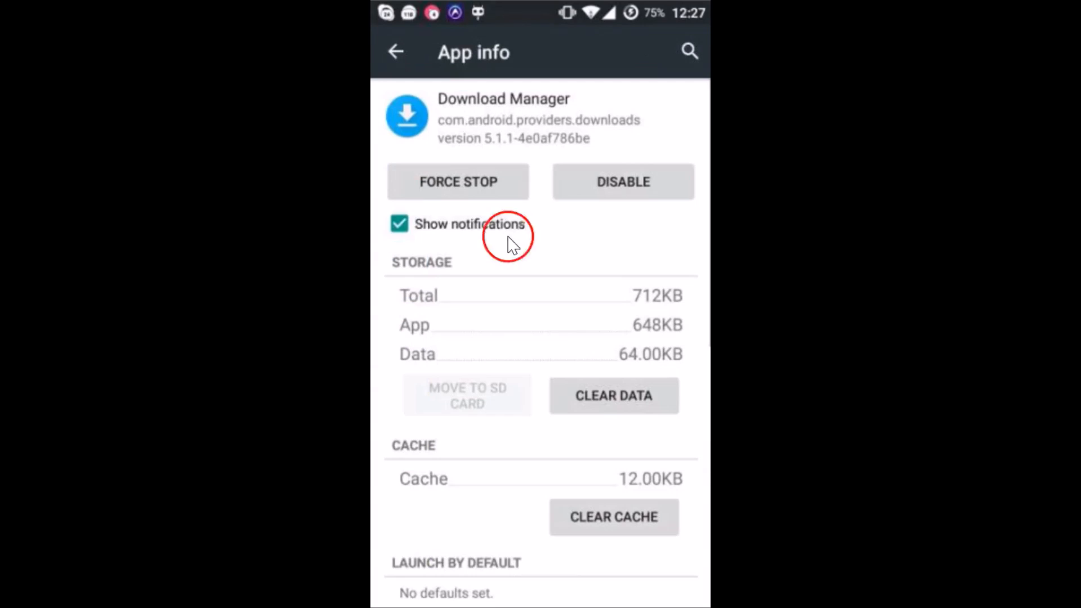
{"action": "left_click", "coordinate": [612, 395]}
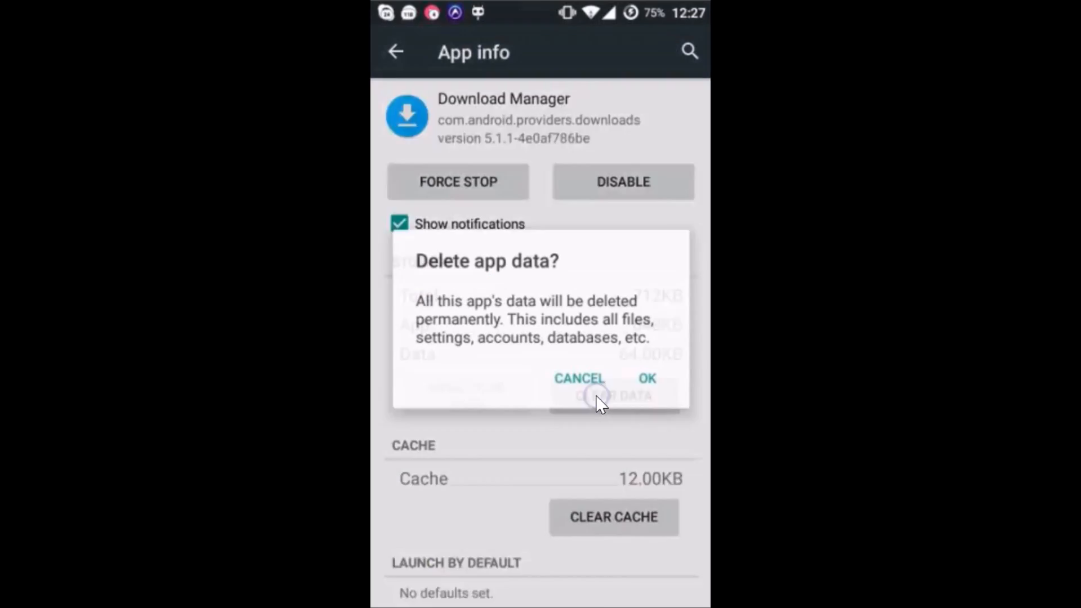
{"action": "left_click", "coordinate": [646, 378]}
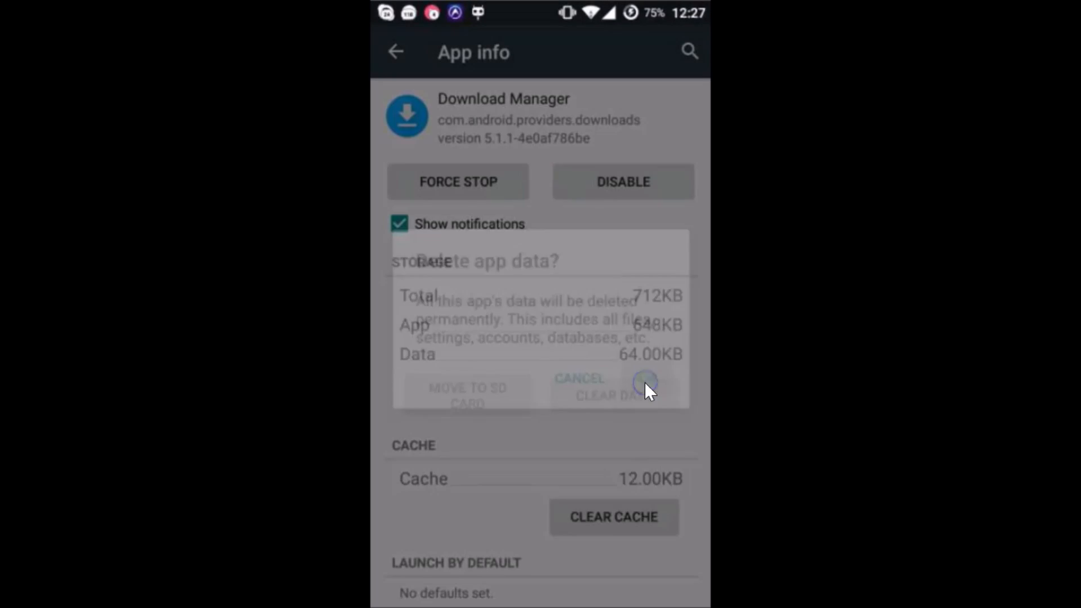
{"action": "left_click", "coordinate": [645, 383]}
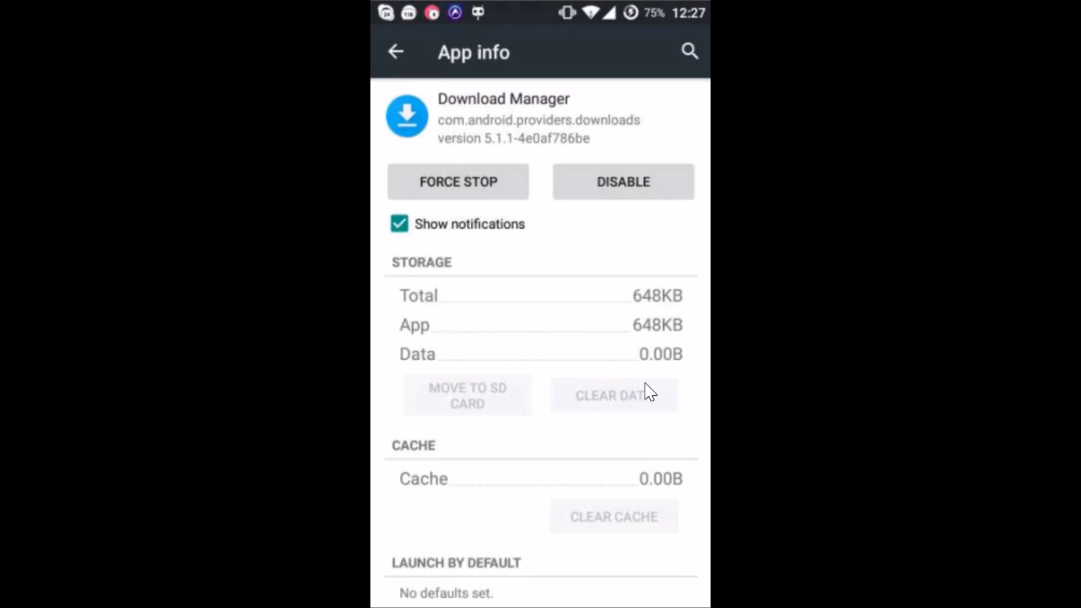
{"action": "left_click", "coordinate": [395, 51]}
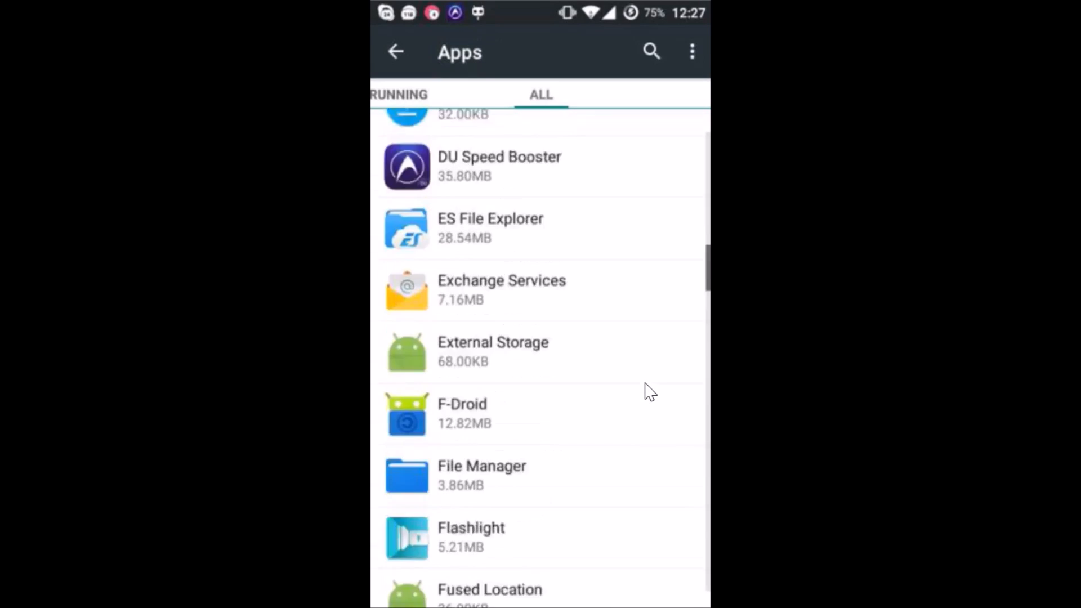
Scroll the full Apps list down until the Google Play services, Store and Framework entries show.
{"action": "scroll", "scroll_direction": "down", "scroll_amount": 3}
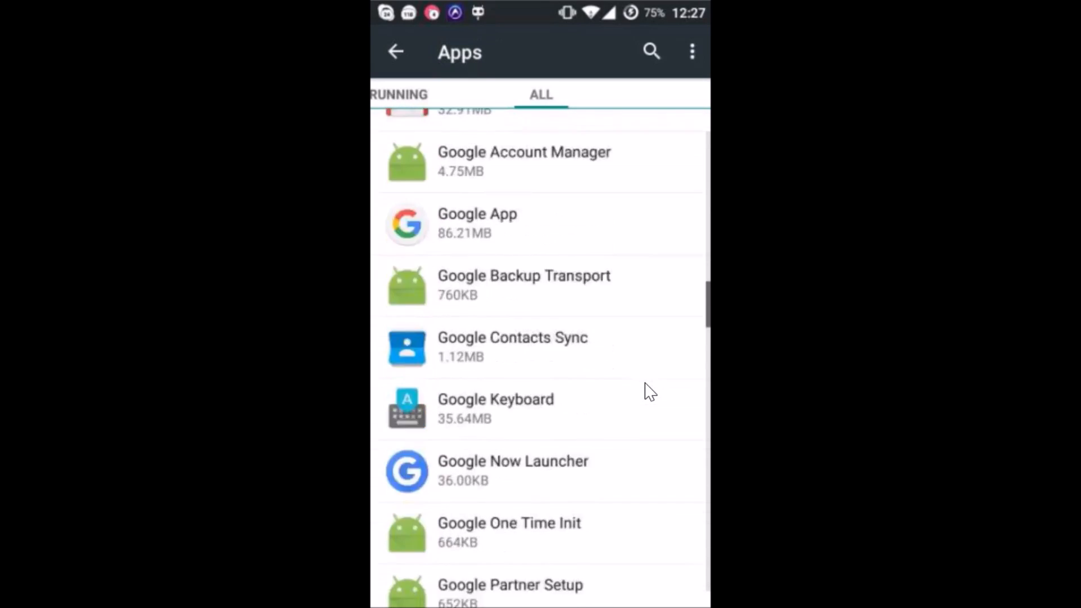
{"action": "scroll", "scroll_direction": "down", "scroll_amount": 3}
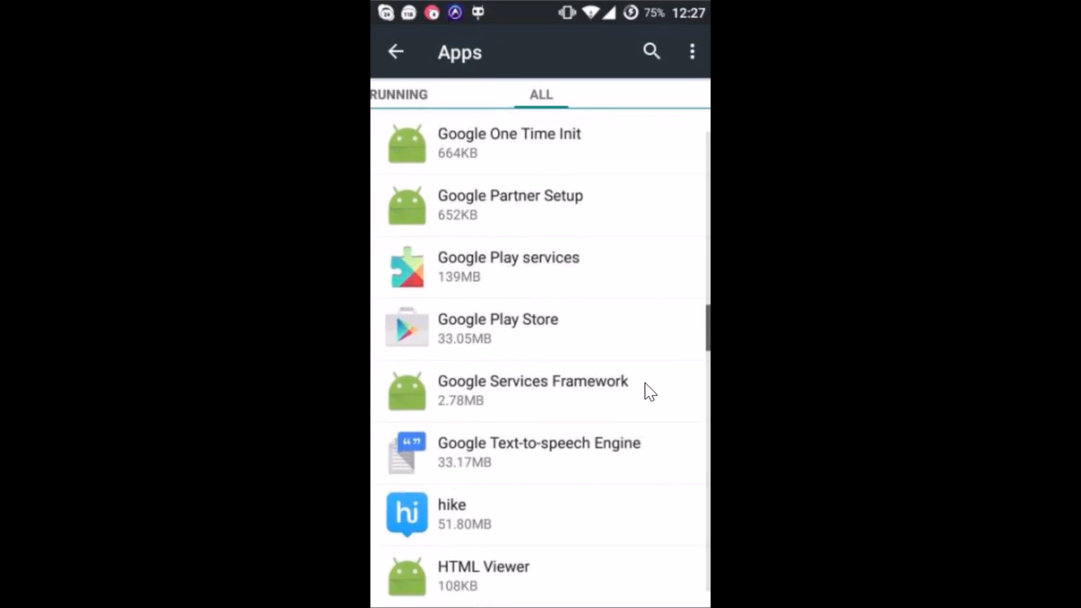
{"action": "left_click", "coordinate": [514, 266]}
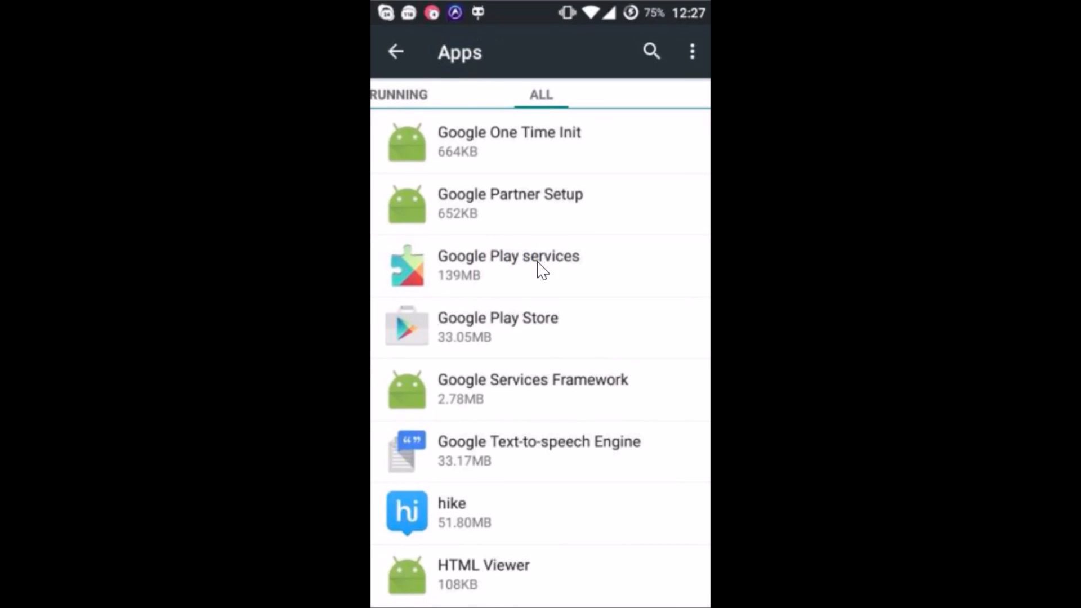
Clear all Google Play services data via Manage Space, then go back to the Apps list.
{"action": "left_click", "coordinate": [508, 265]}
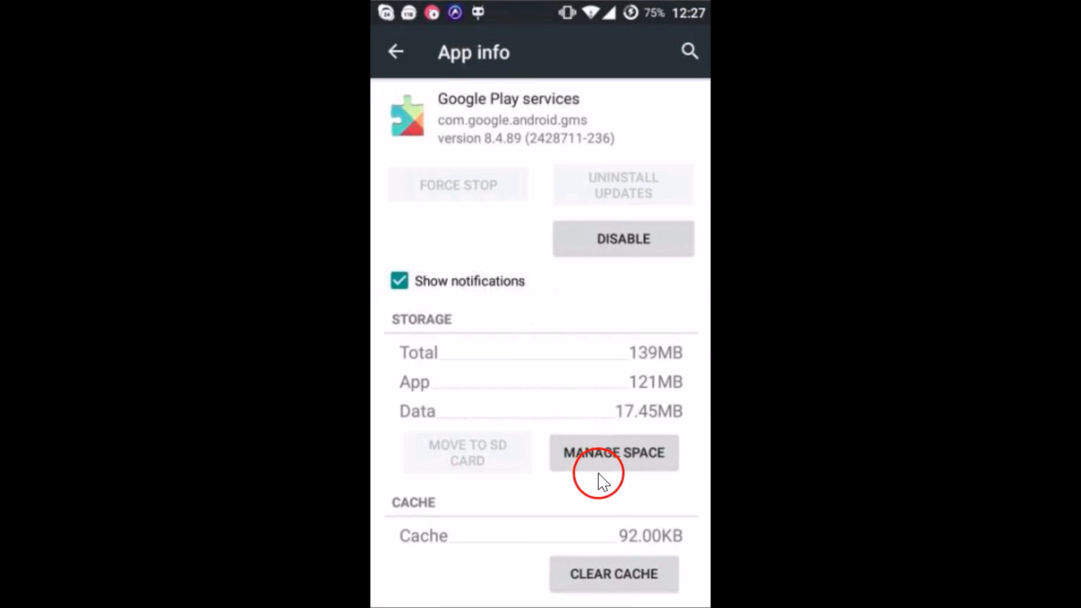
{"action": "left_click", "coordinate": [613, 453]}
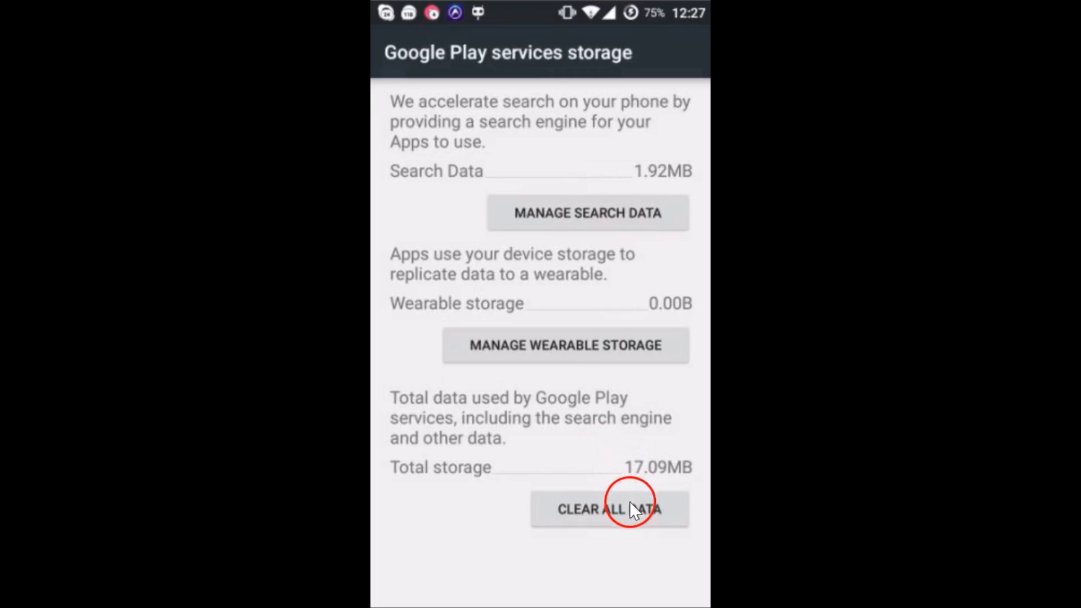
{"action": "left_click", "coordinate": [609, 509]}
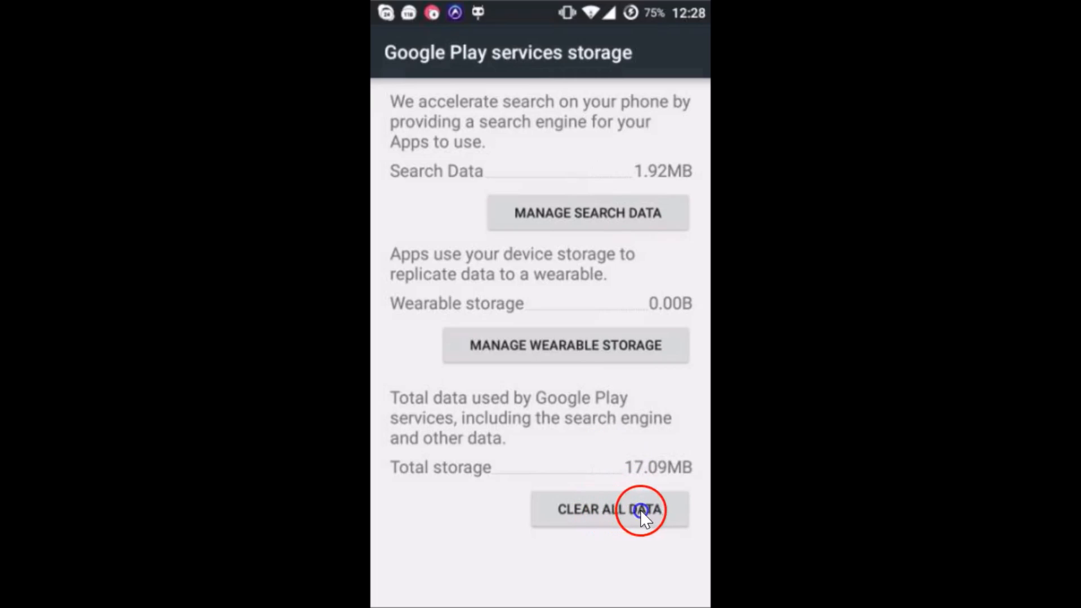
{"action": "left_click", "coordinate": [609, 510]}
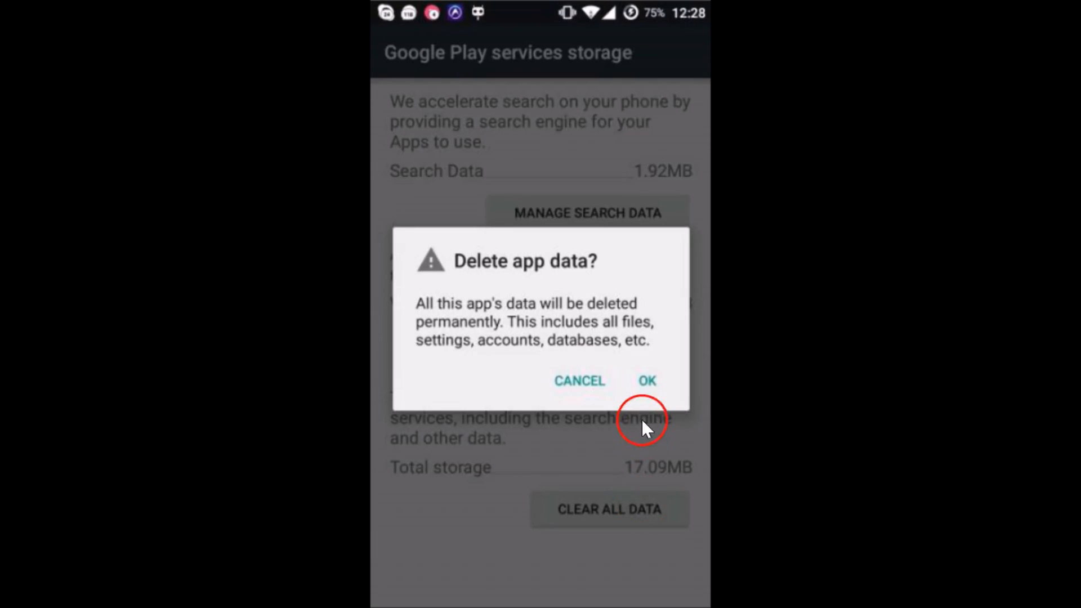
{"action": "left_click", "coordinate": [645, 380]}
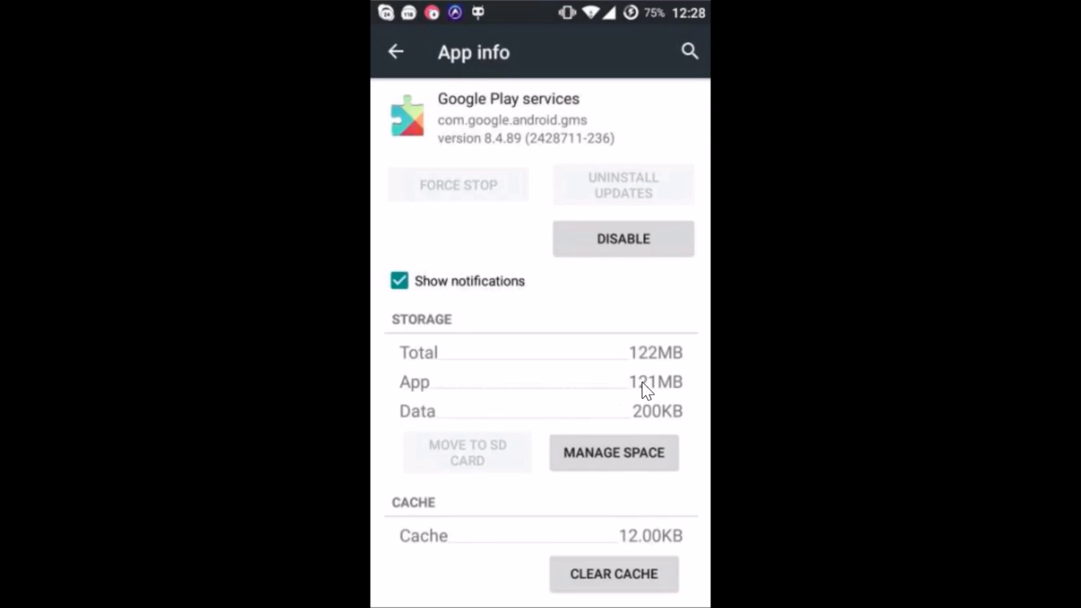
{"action": "left_click", "coordinate": [395, 52]}
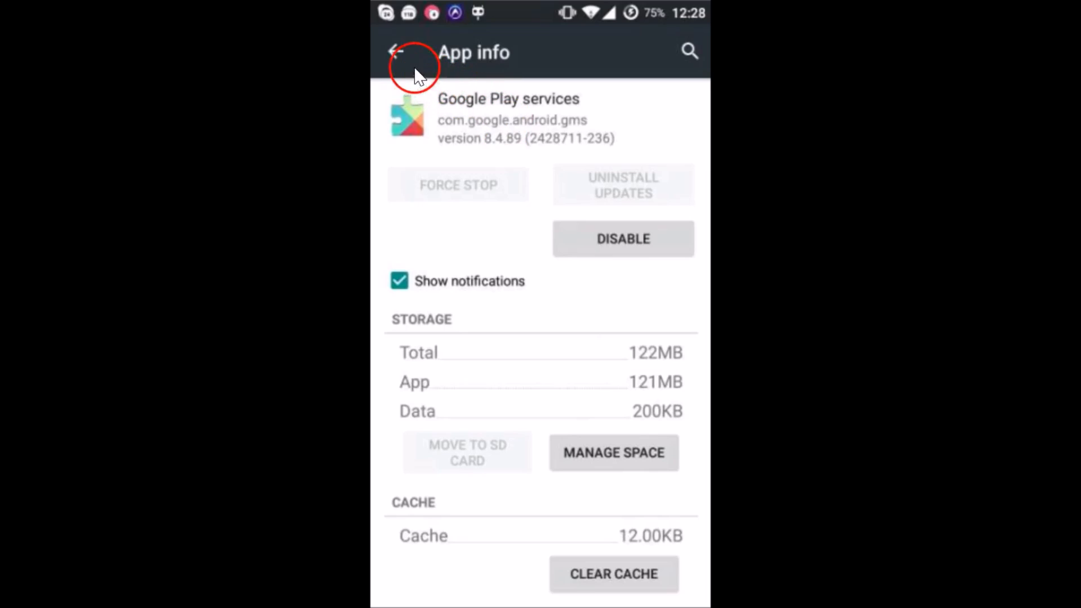
{"action": "left_click", "coordinate": [396, 52]}
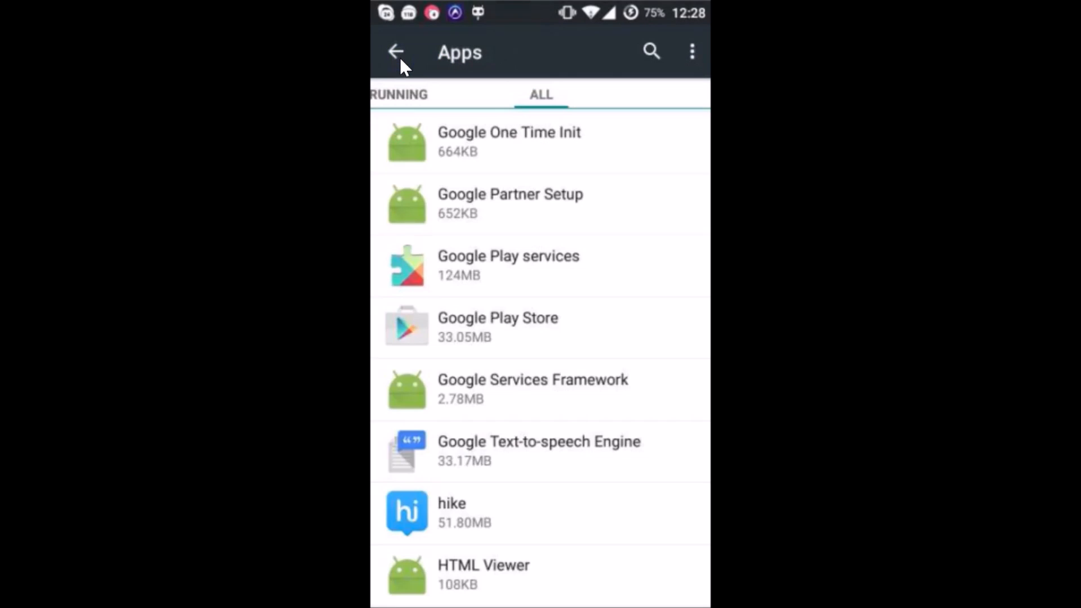
Clear Google Play Store's data to 0.00B and return to the Apps list.
{"action": "left_click", "coordinate": [497, 327]}
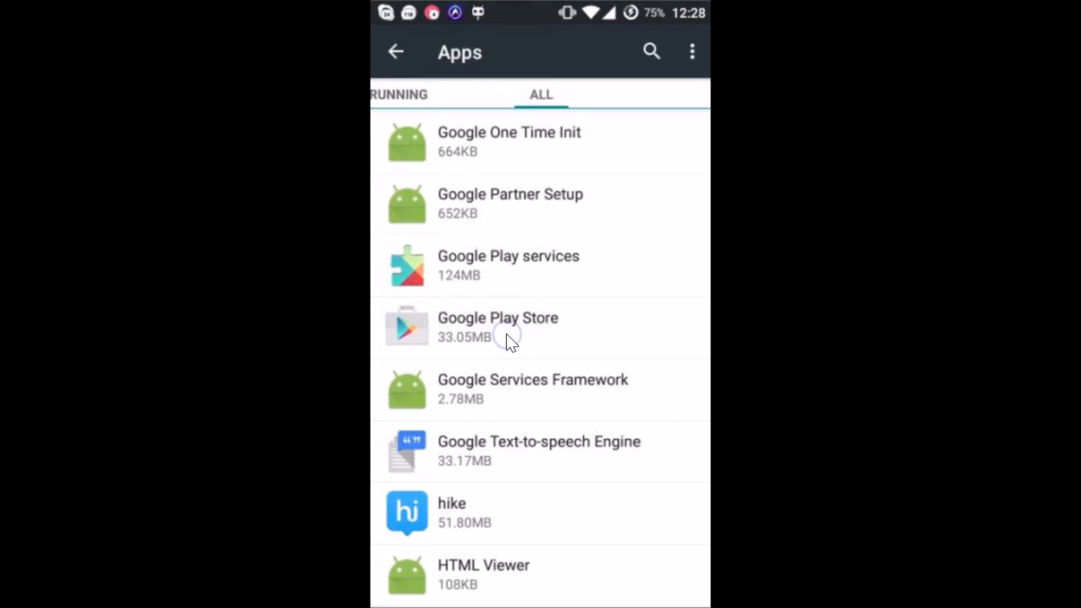
{"action": "left_click", "coordinate": [498, 327]}
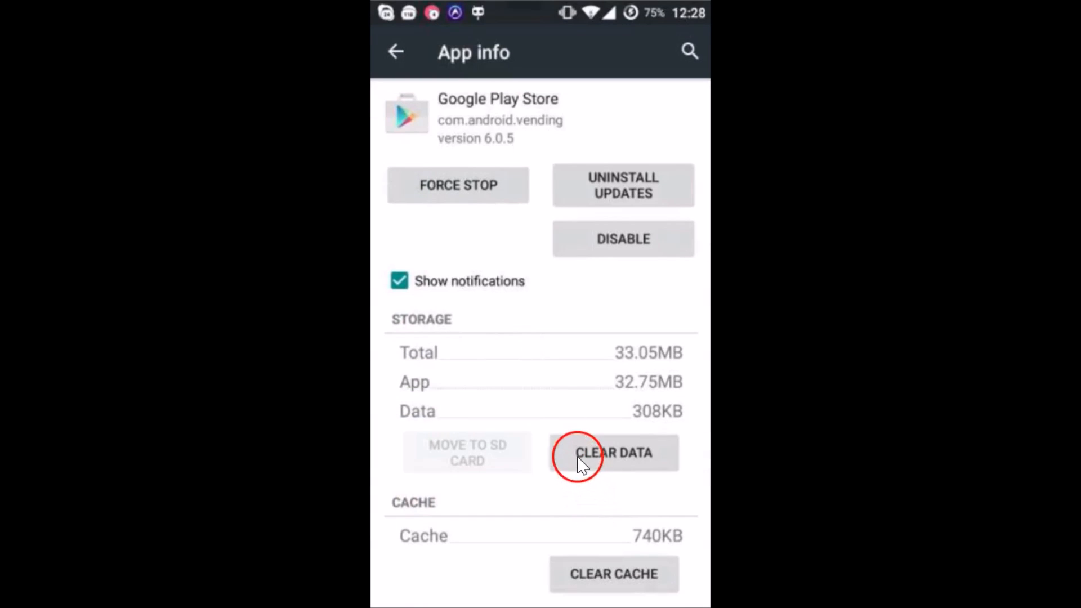
{"action": "left_click", "coordinate": [613, 453]}
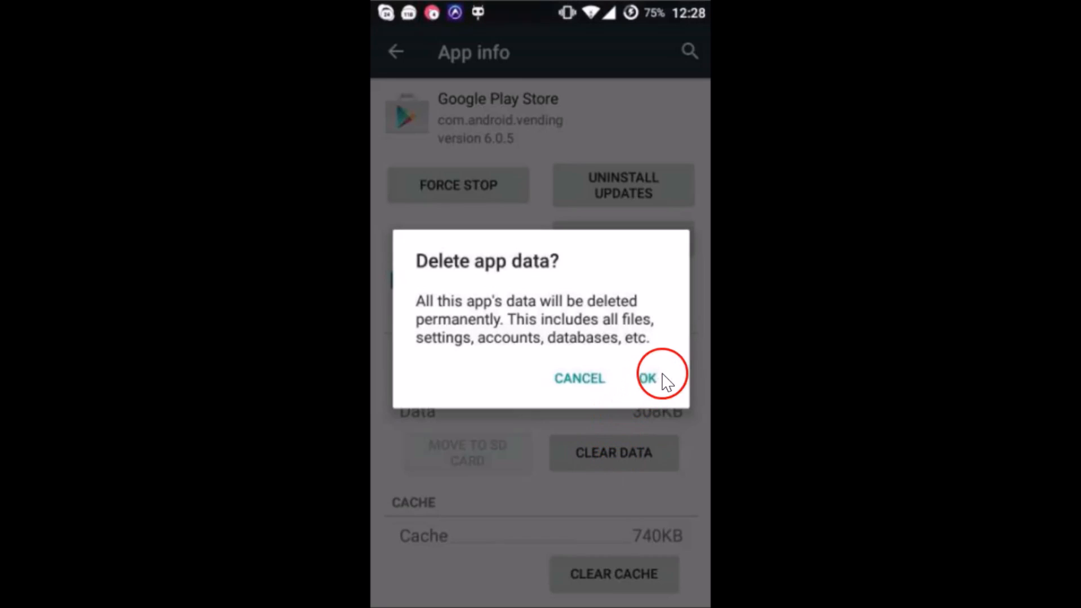
{"action": "left_click", "coordinate": [646, 378]}
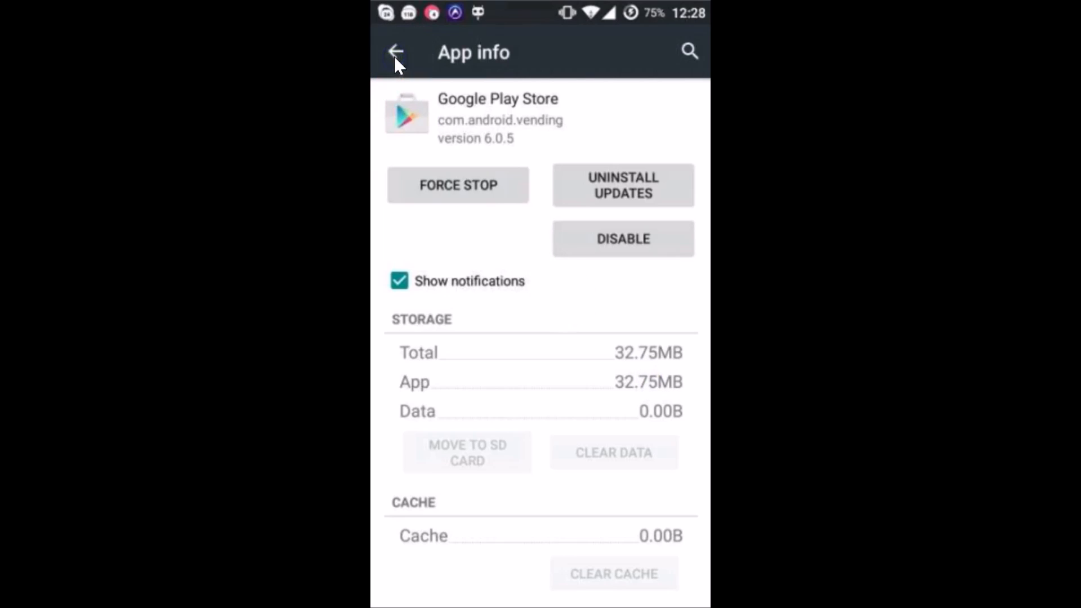
{"action": "left_click", "coordinate": [395, 52]}
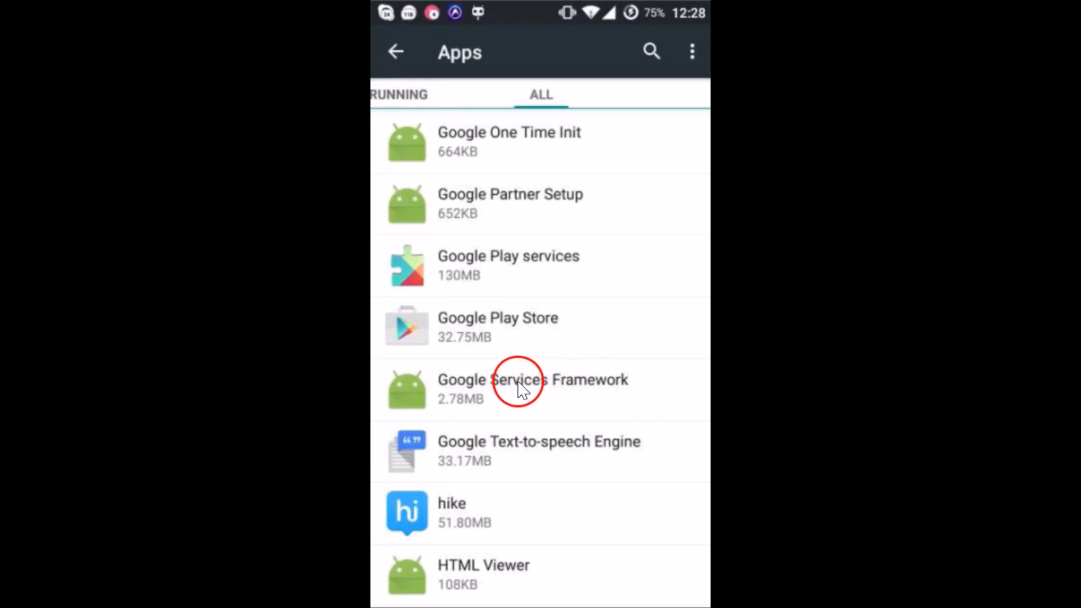
Clear Google Services Framework's data to 0.00B and back out to the main Settings screen.
{"action": "left_click", "coordinate": [532, 379]}
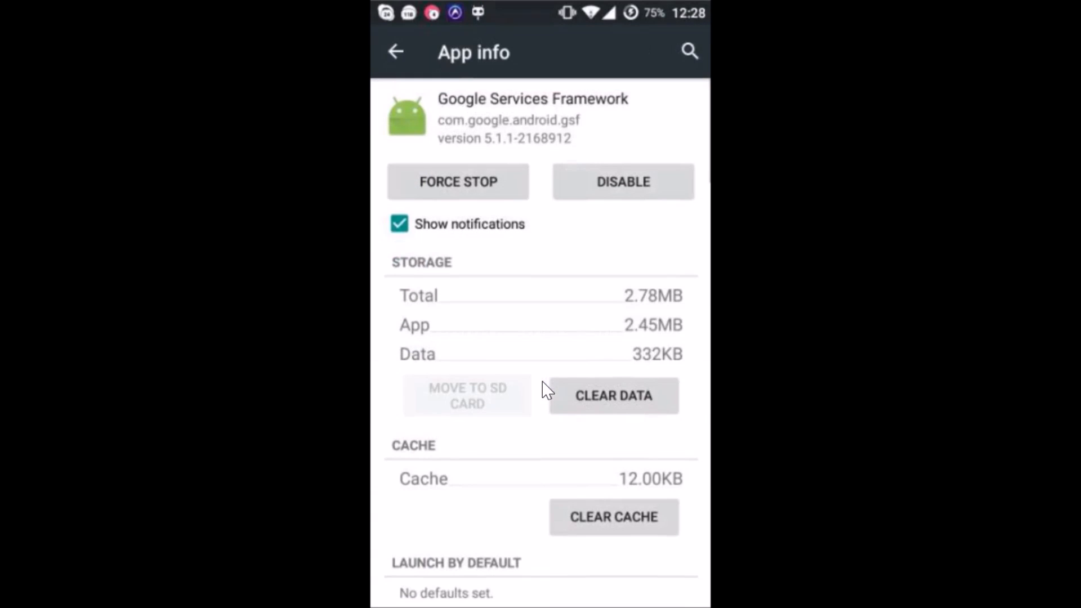
{"action": "left_click", "coordinate": [613, 395]}
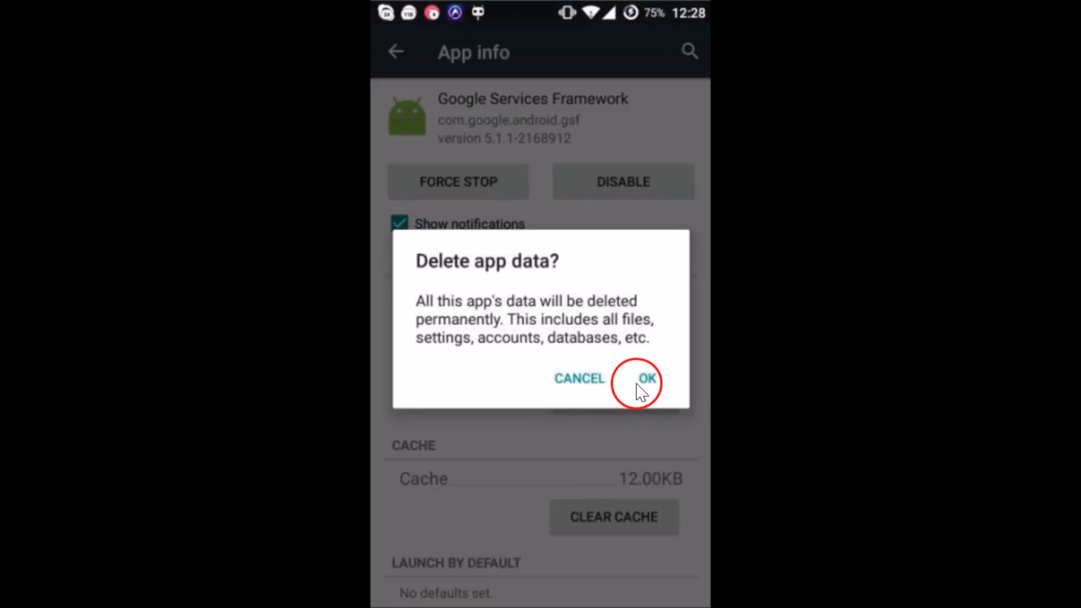
{"action": "left_click", "coordinate": [646, 379]}
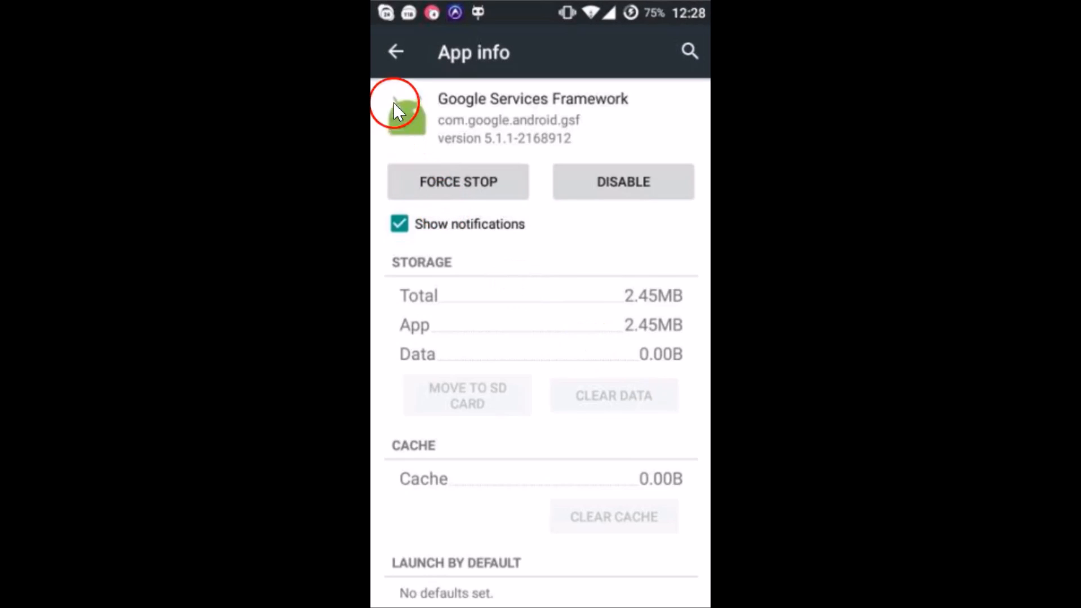
{"action": "left_click", "coordinate": [396, 51]}
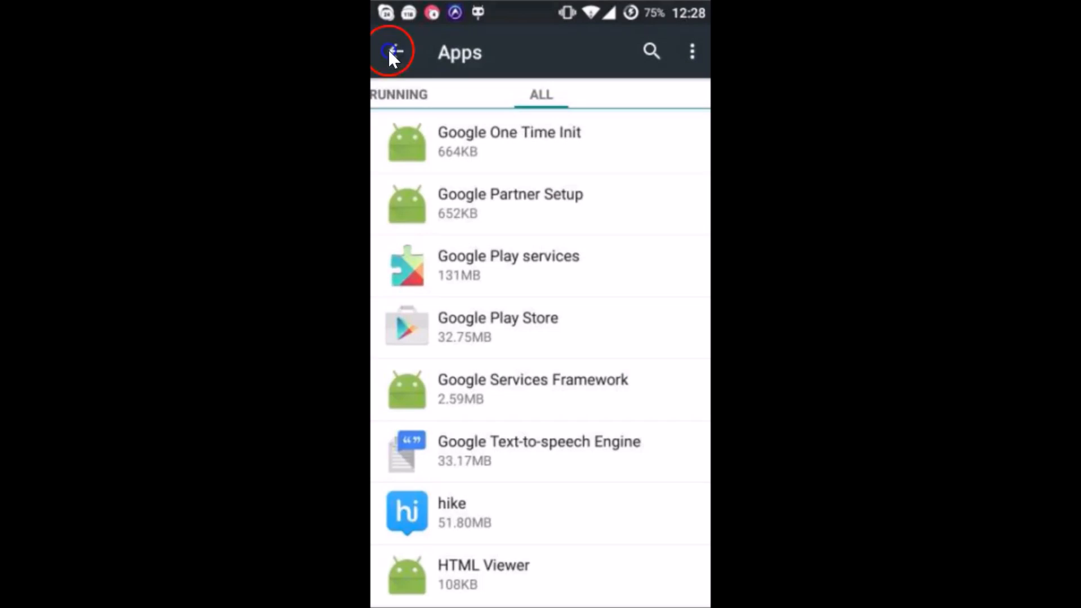
{"action": "left_click", "coordinate": [390, 52]}
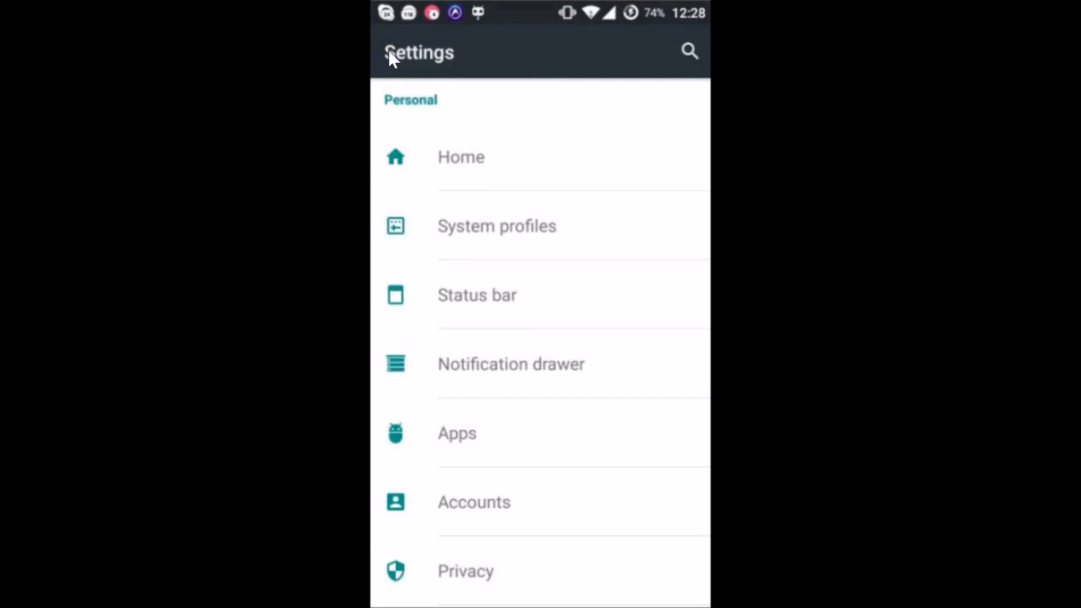